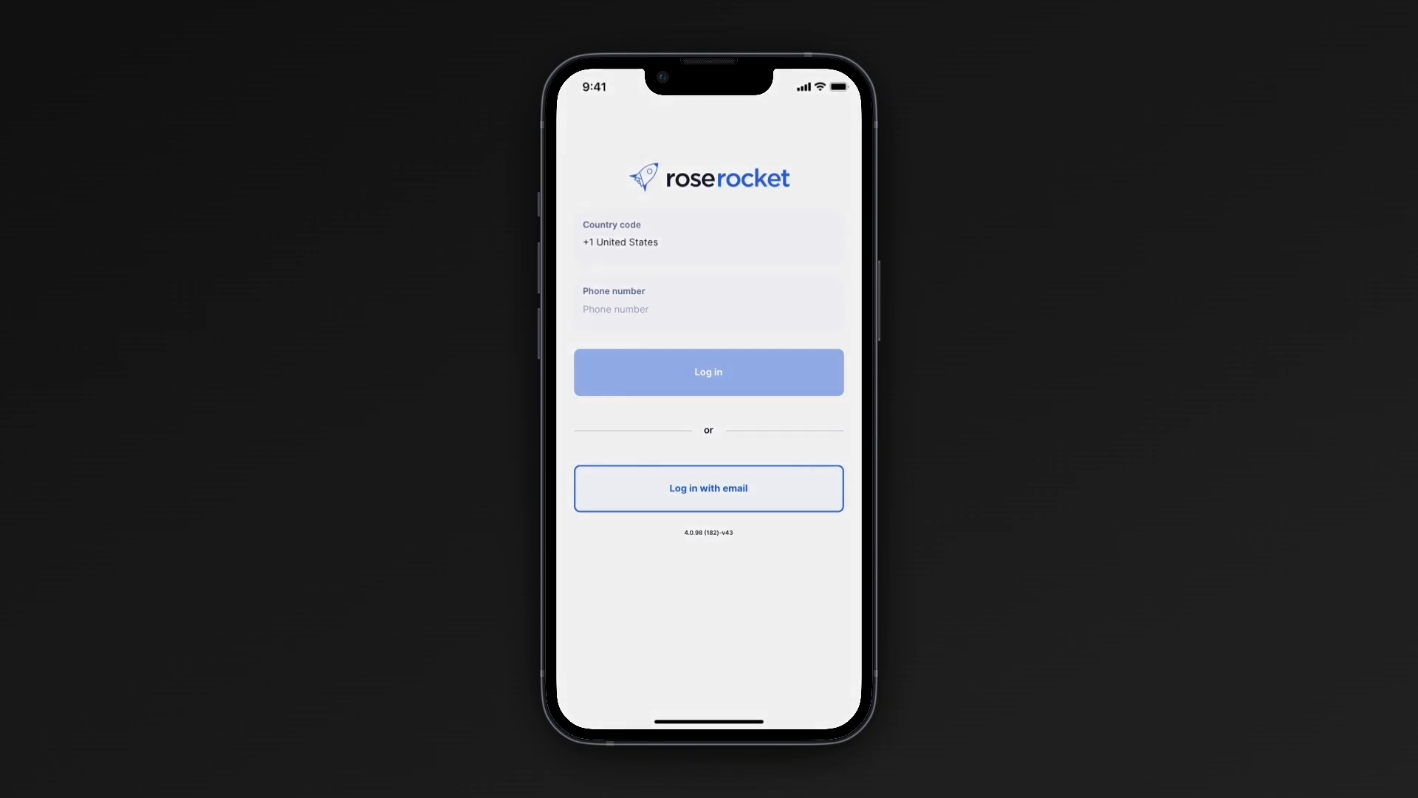
{"action": "left_click", "coordinate": [708, 487]}
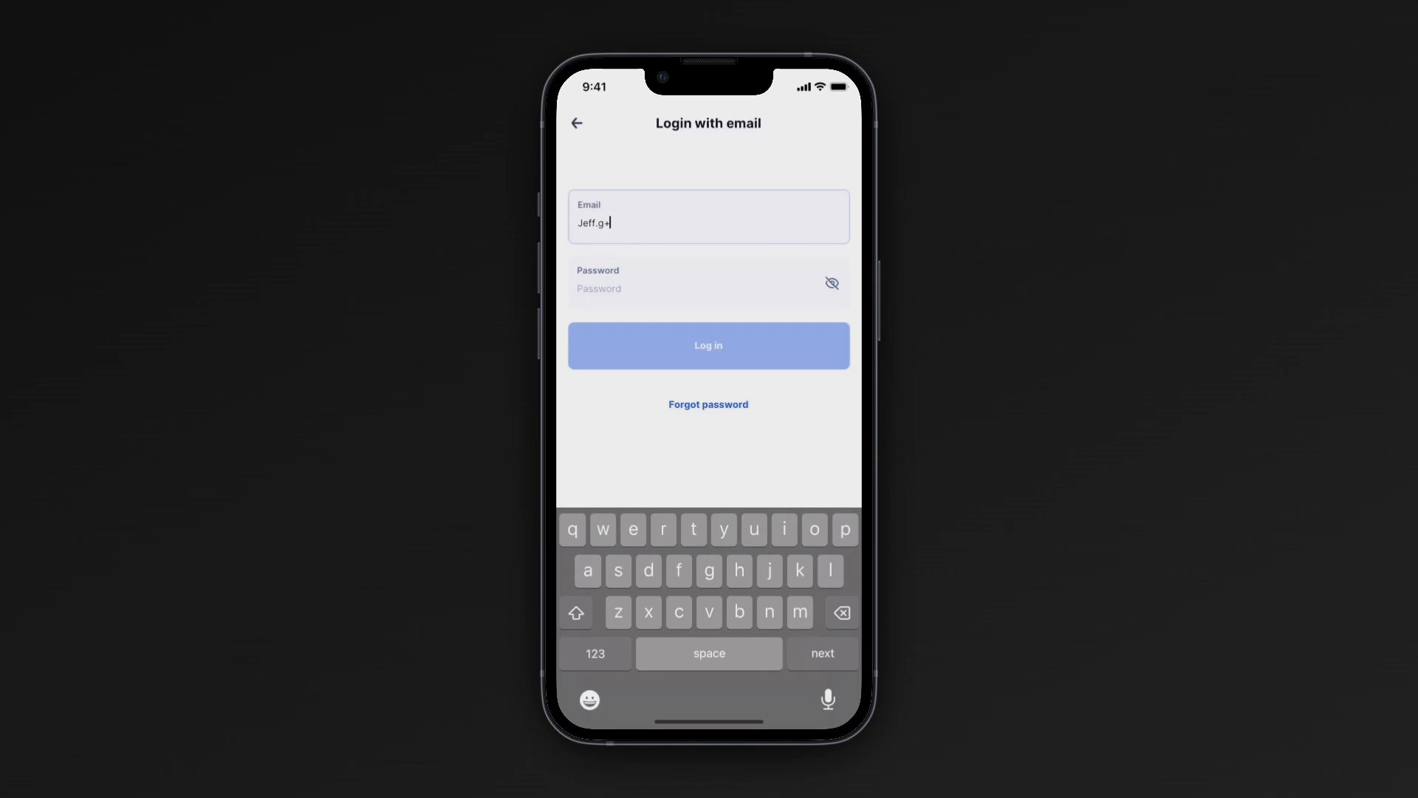
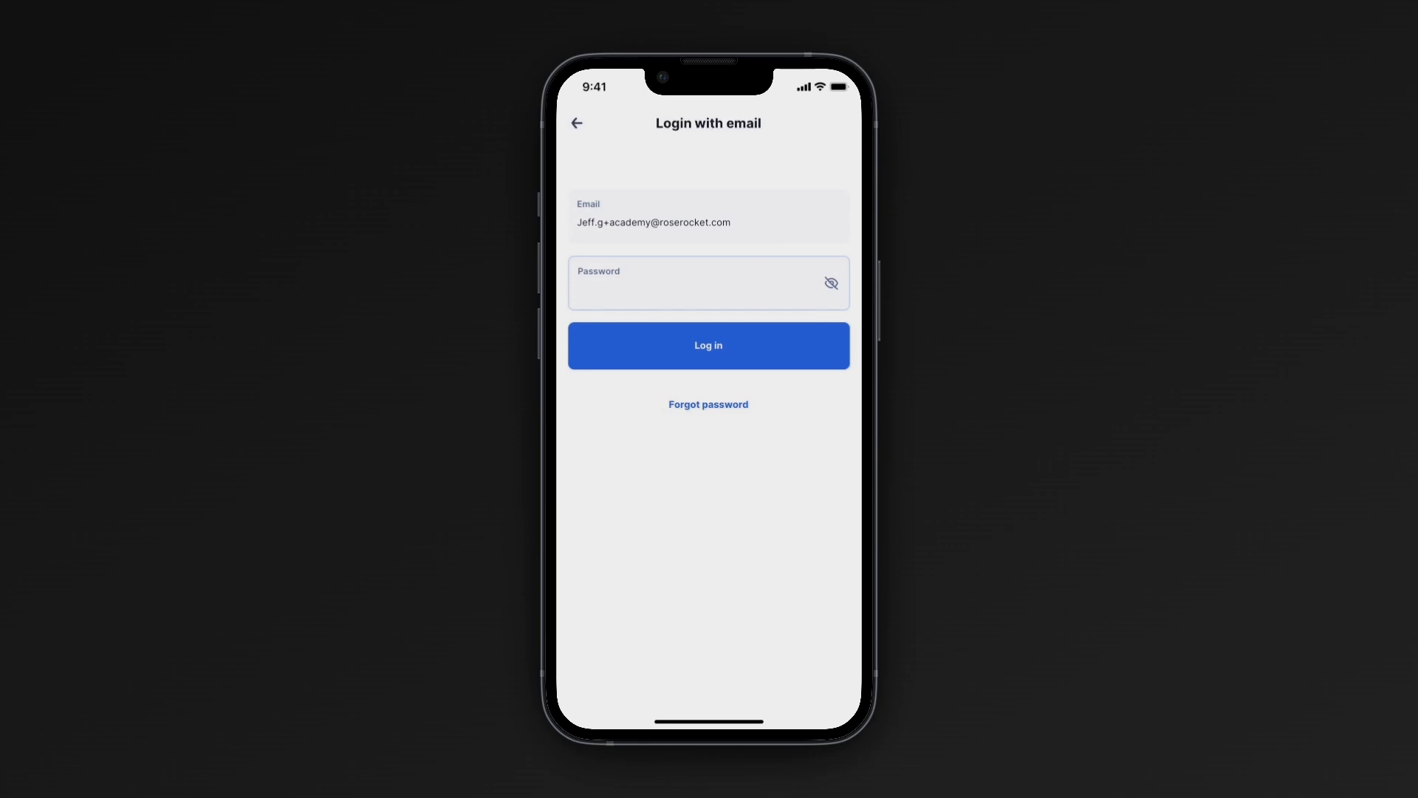
{"action": "left_click", "coordinate": [708, 345]}
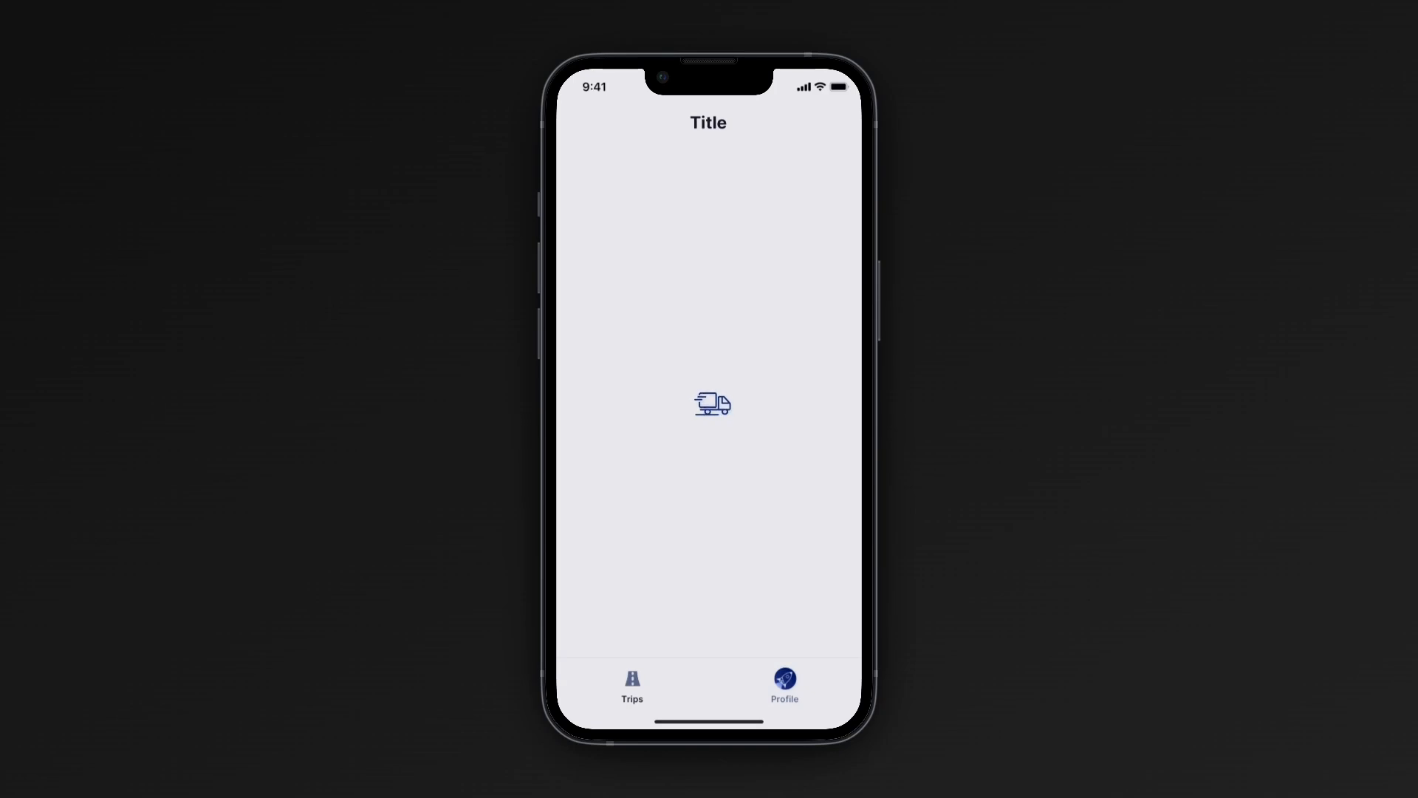
Step: Browse the trips History and Active lists and open TRIP-39's task list
{"action": "left_click", "coordinate": [632, 685]}
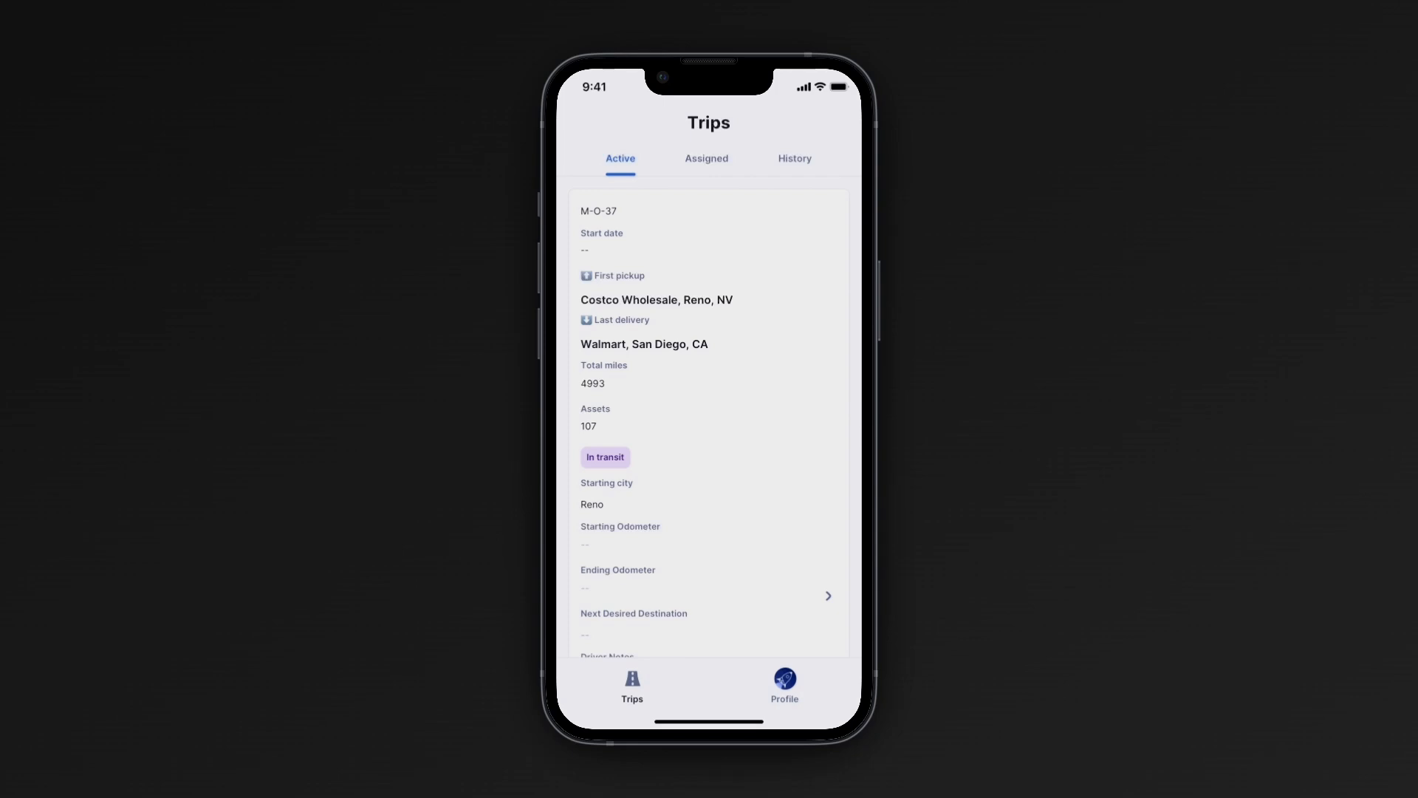
{"action": "left_click", "coordinate": [794, 158]}
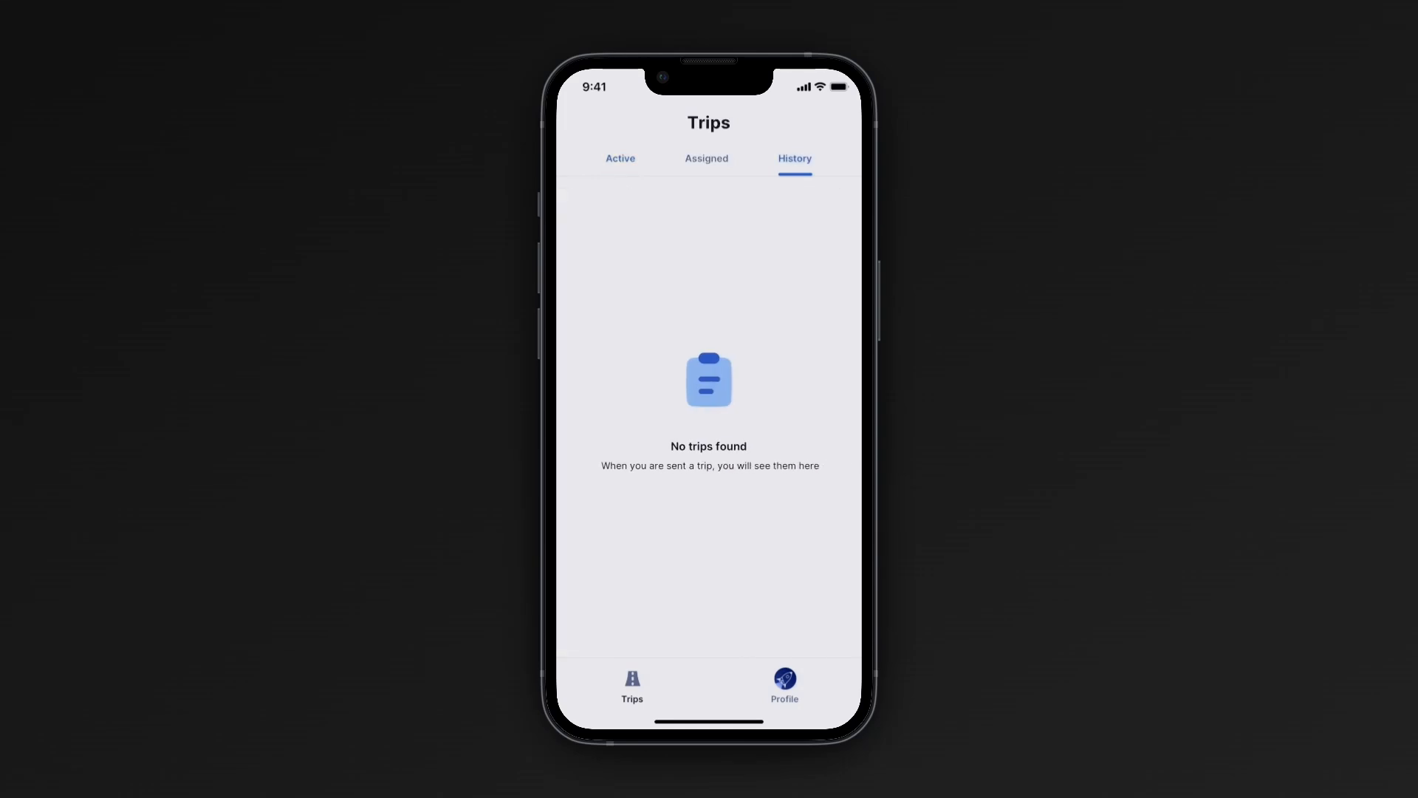
{"action": "left_click", "coordinate": [706, 158]}
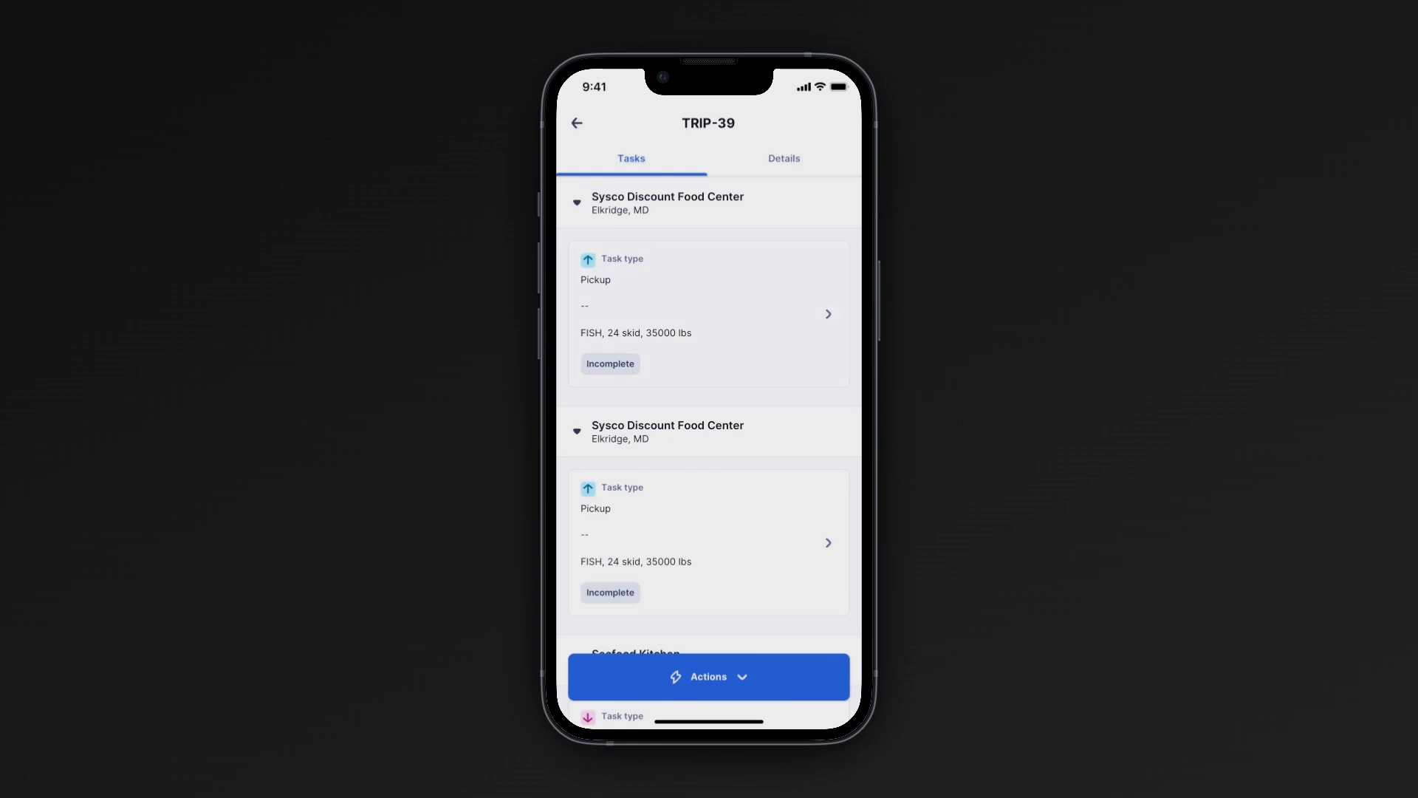
Step: Open the first Sysco pickup task TASK-122 and dismiss the directions app chooser
{"action": "left_click", "coordinate": [708, 313]}
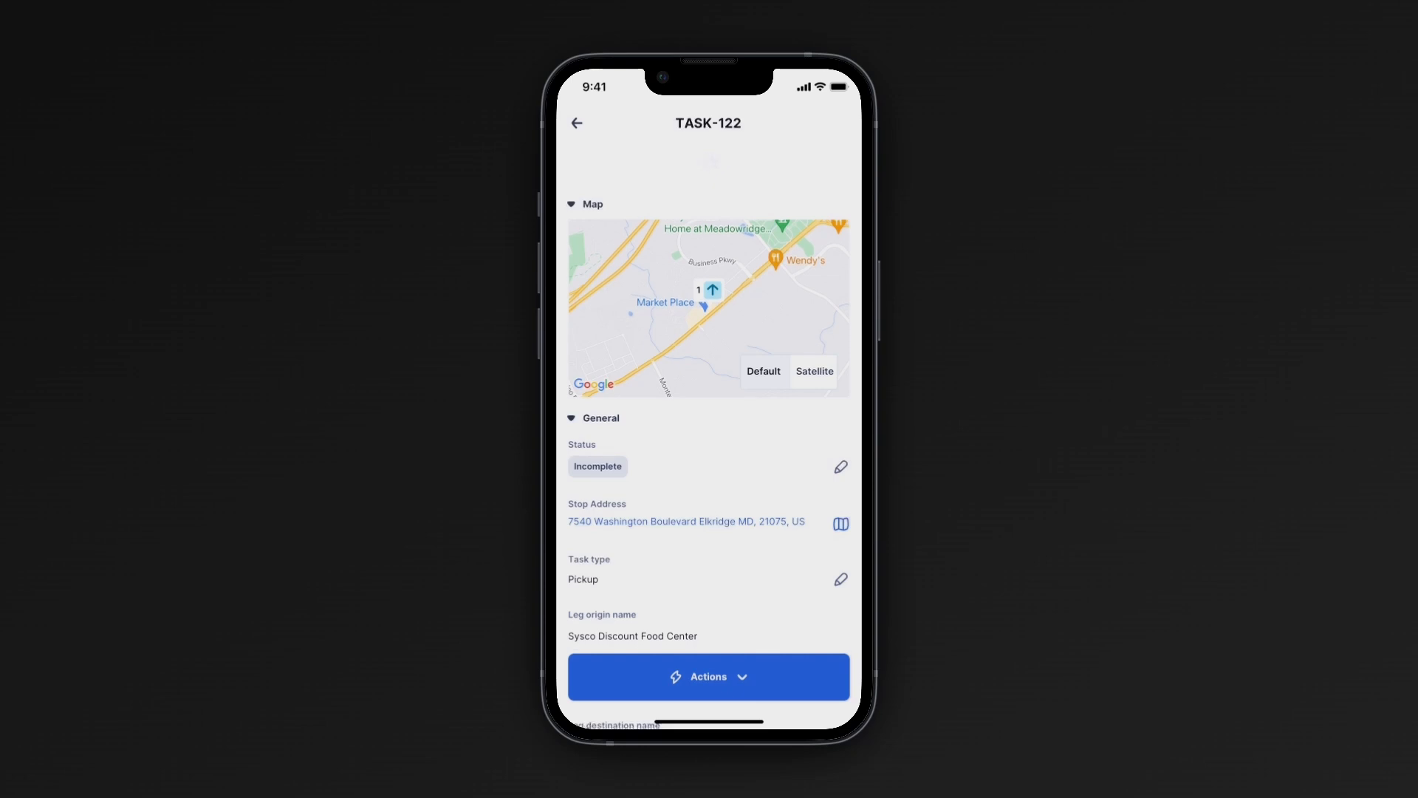
{"action": "left_click", "coordinate": [839, 525]}
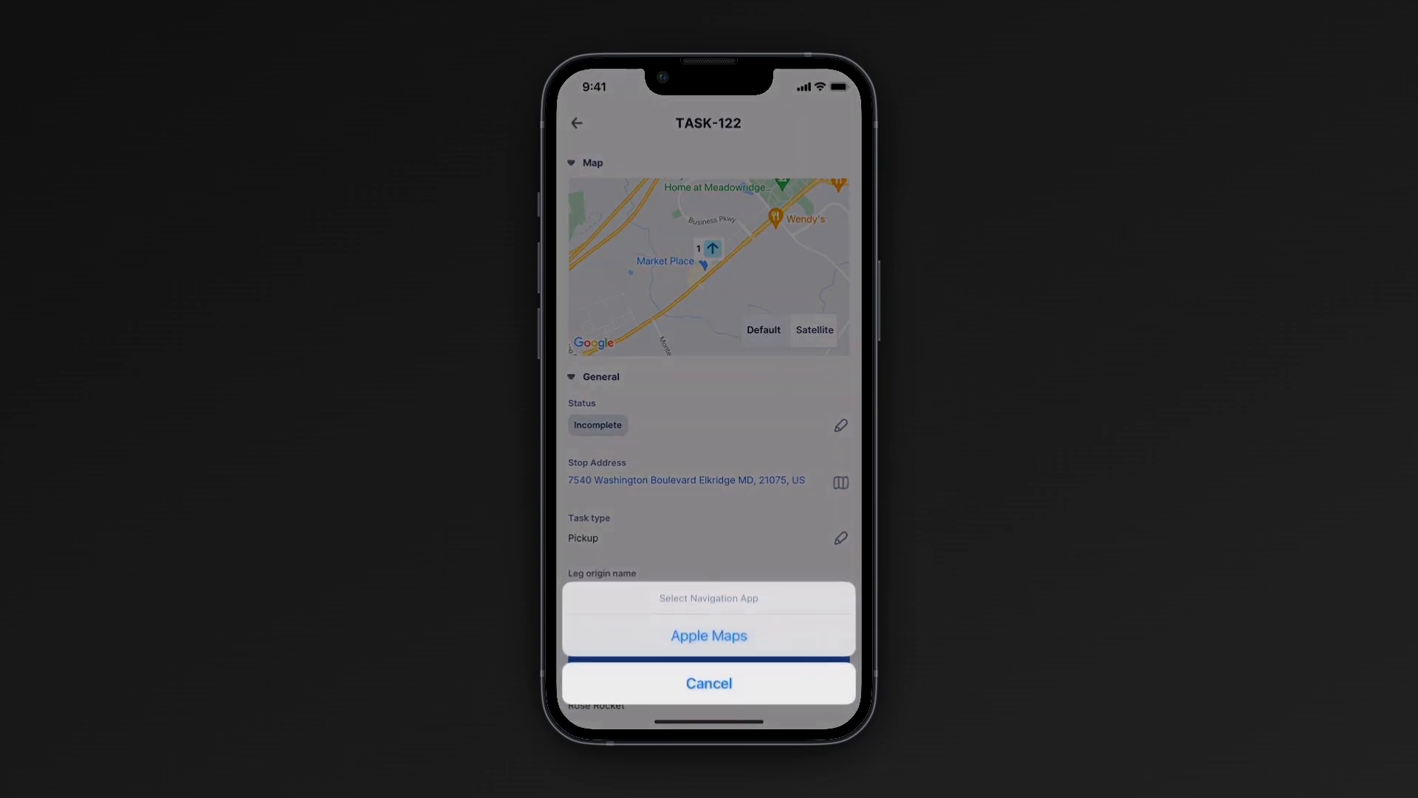
{"action": "left_click", "coordinate": [707, 683]}
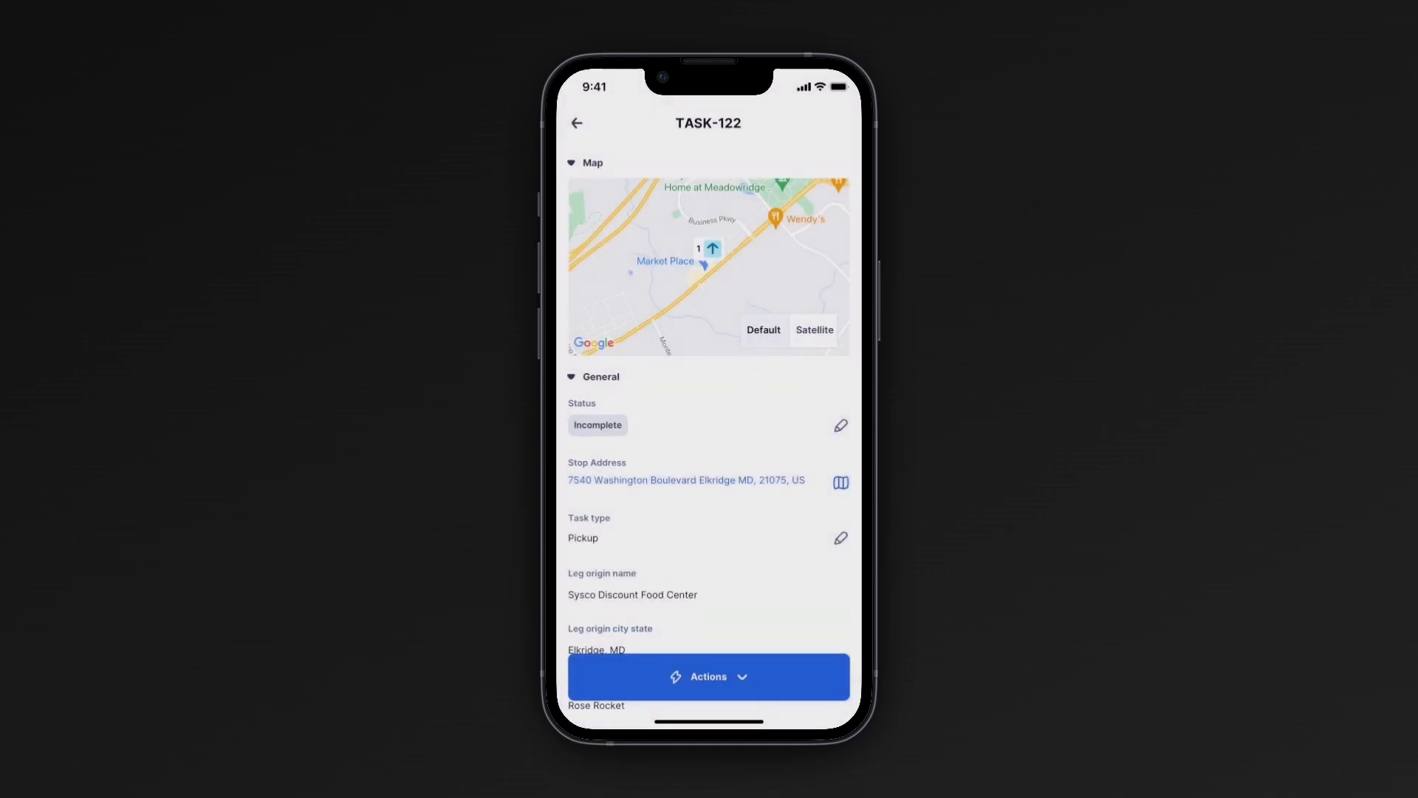
Step: Record arrival via Actions > Arrive at task so TASK-122 reads Arrived
{"action": "left_click", "coordinate": [707, 675]}
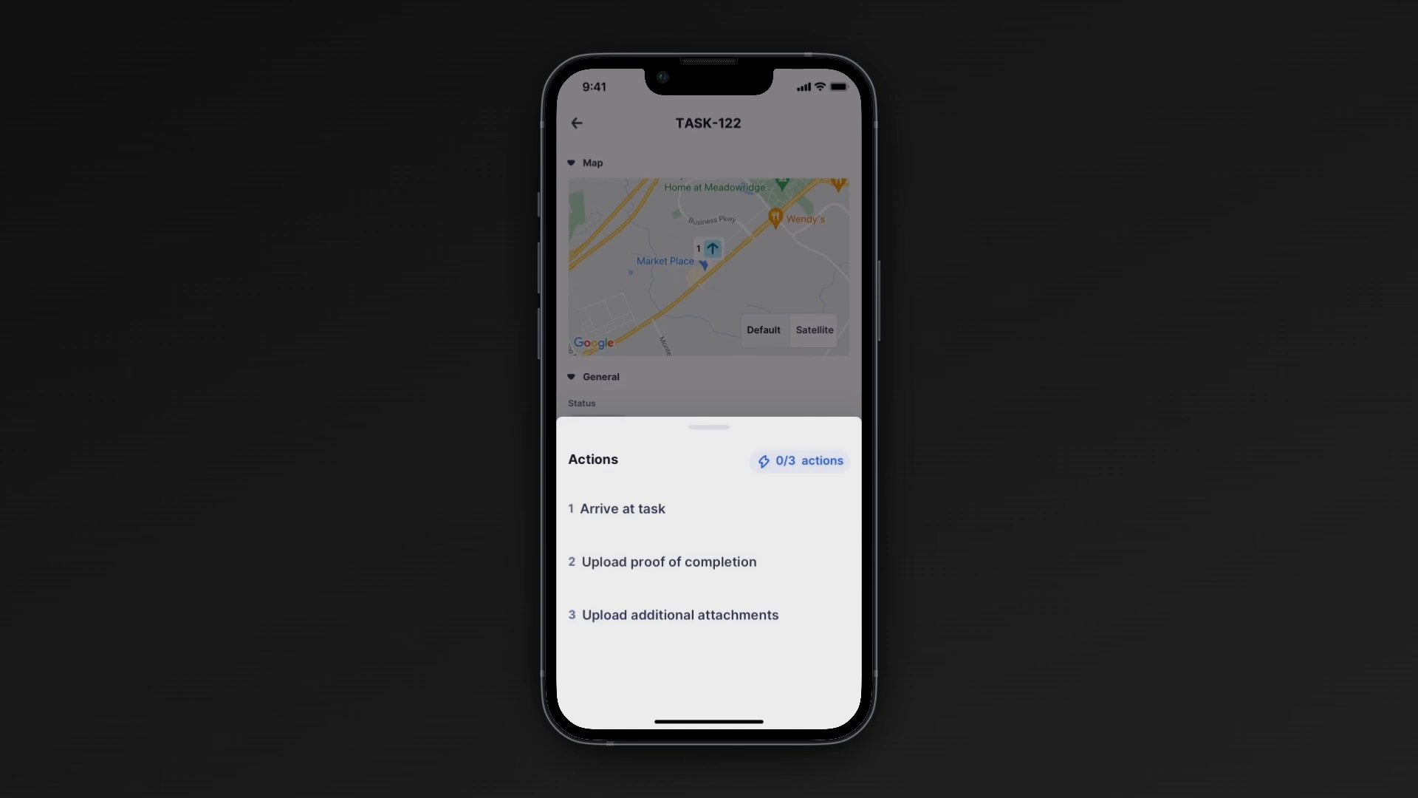
{"action": "left_click", "coordinate": [623, 507]}
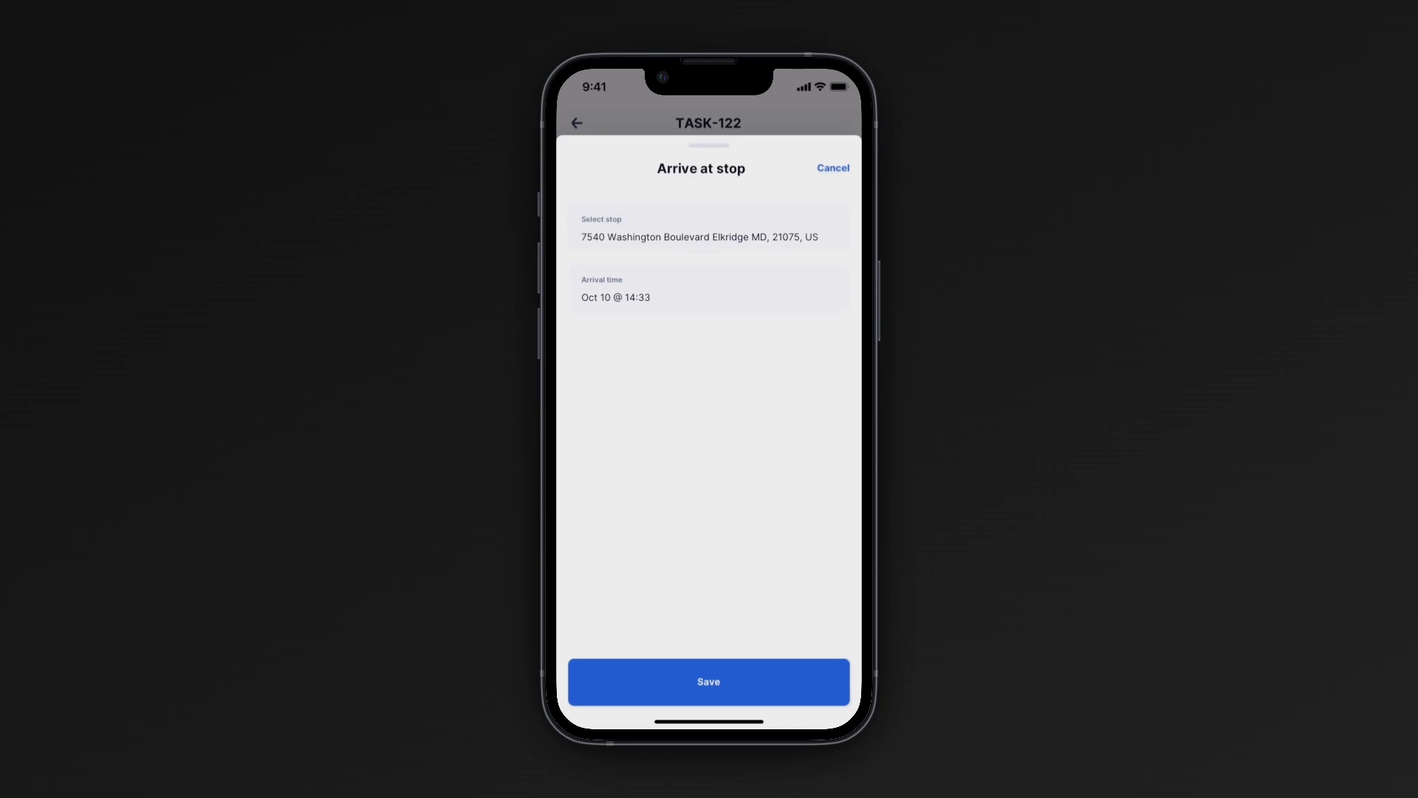
{"action": "left_click", "coordinate": [707, 681]}
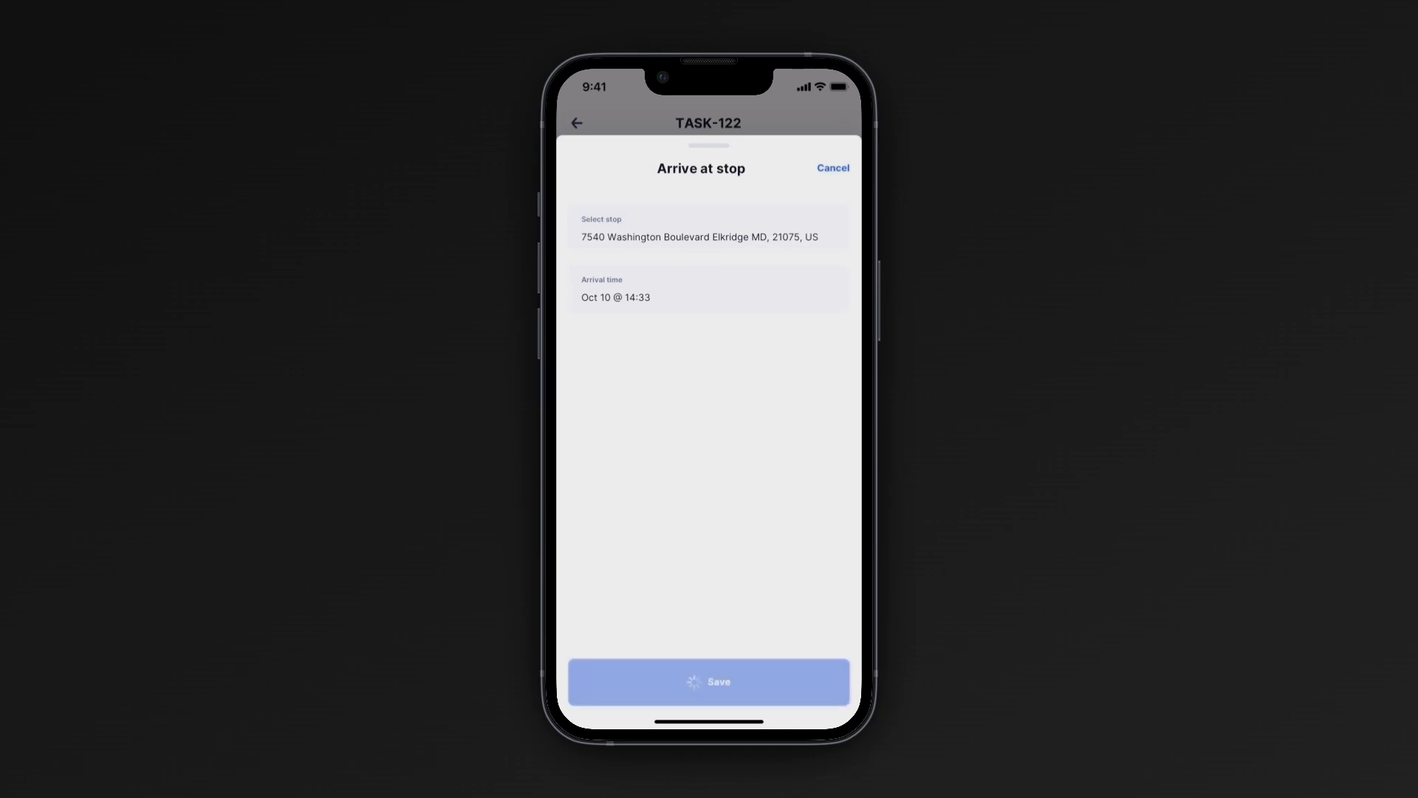
{"action": "left_click", "coordinate": [707, 681]}
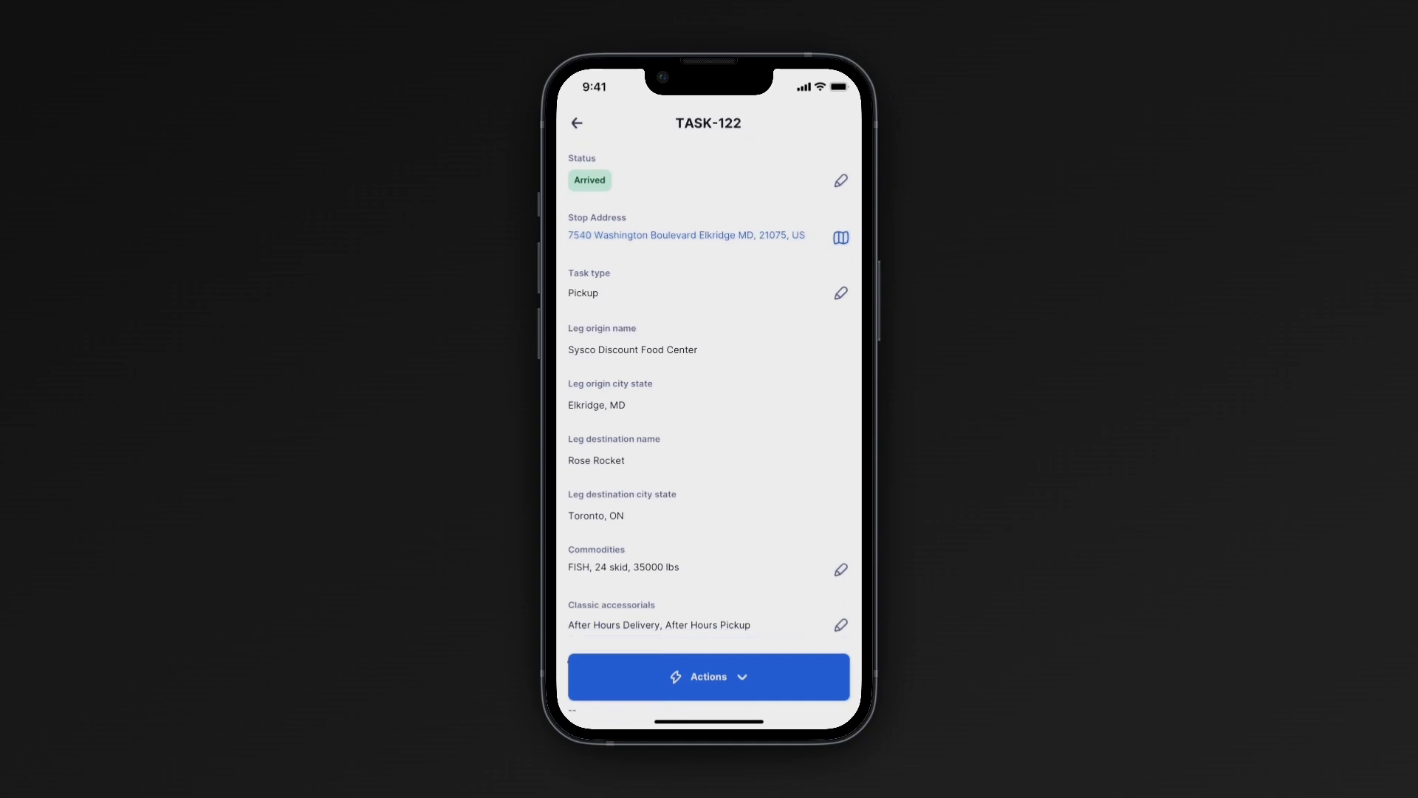
Step: Add Appointment Delivery and Appointment Pickup to the classic accessorials and save
{"action": "scroll", "scroll_direction": "down", "scroll_amount": 3}
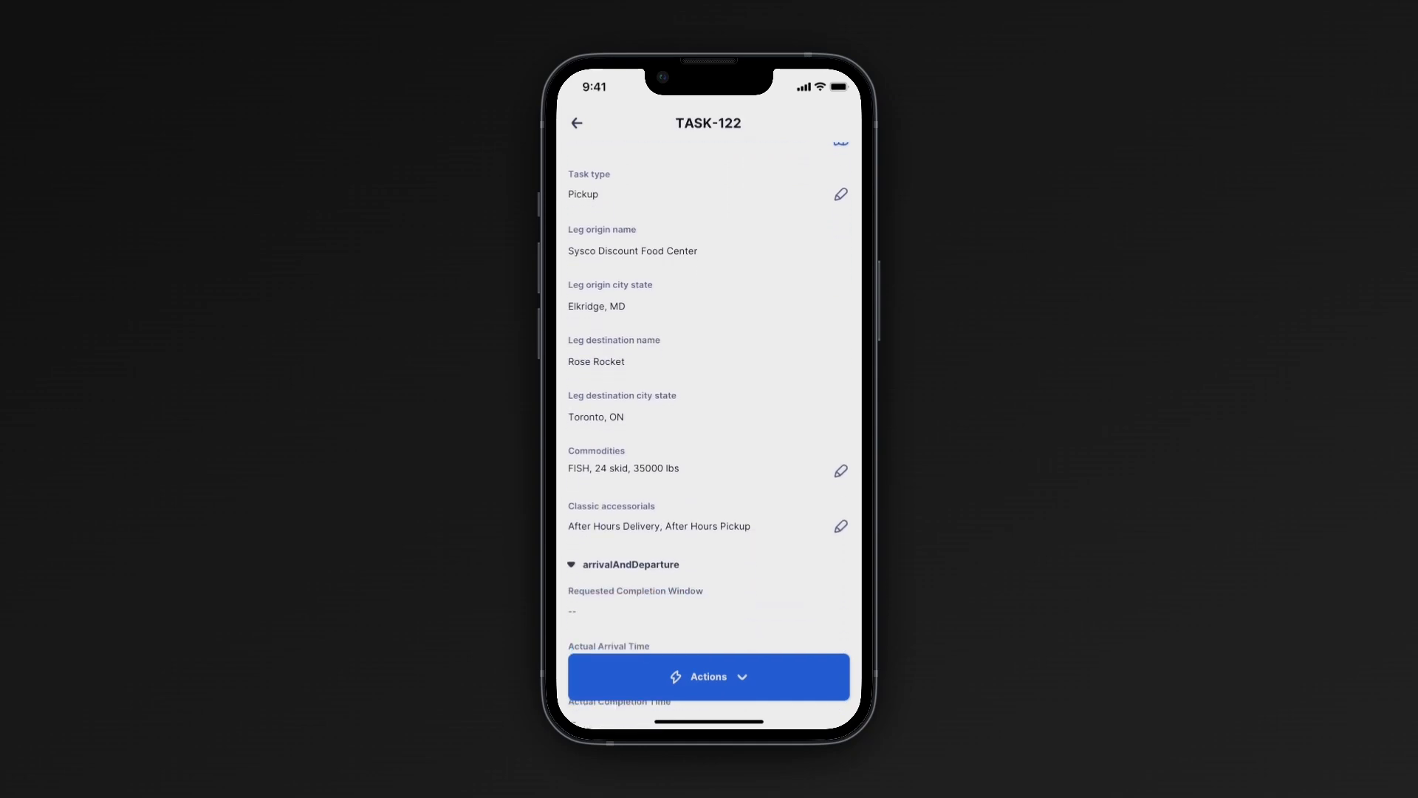
{"action": "left_click", "coordinate": [839, 526]}
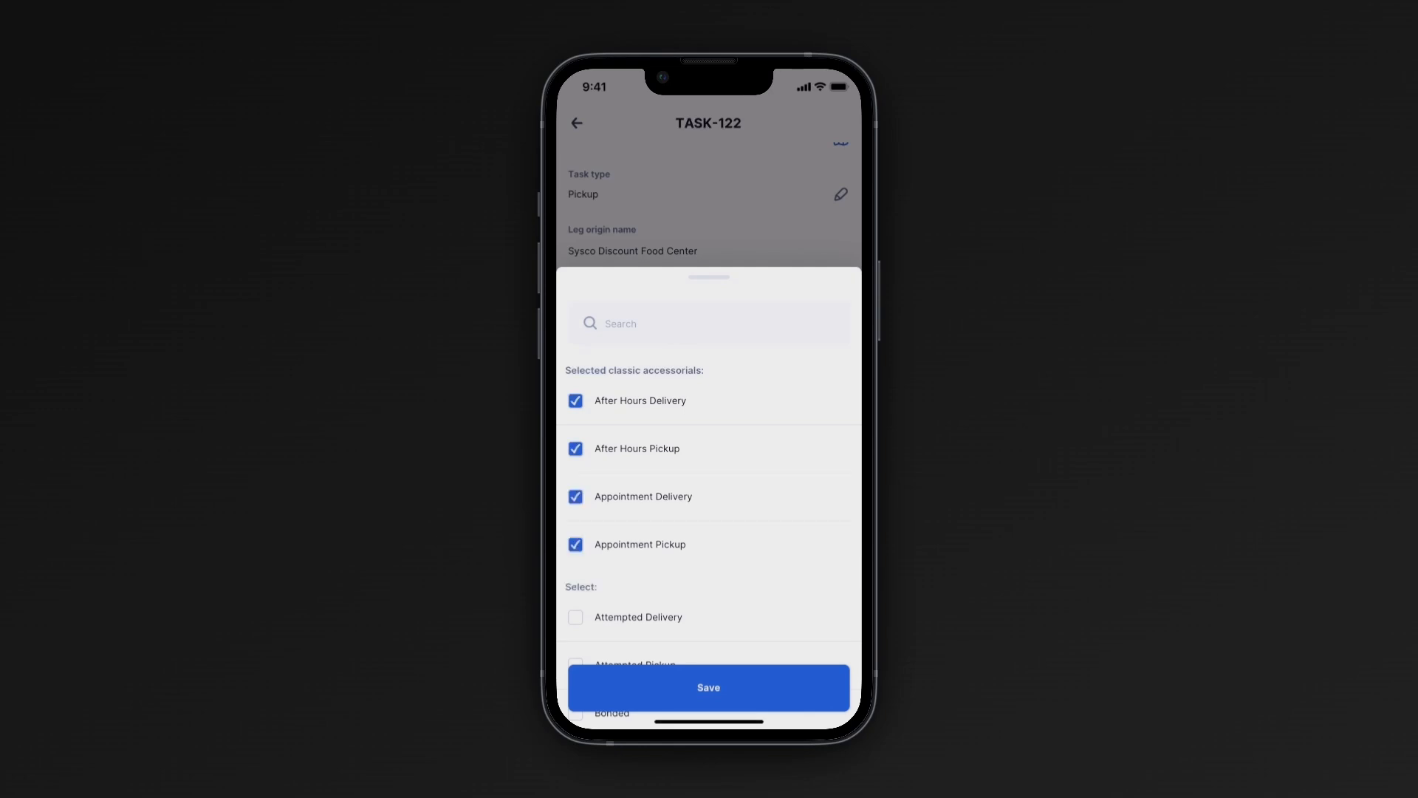
{"action": "left_click", "coordinate": [708, 687]}
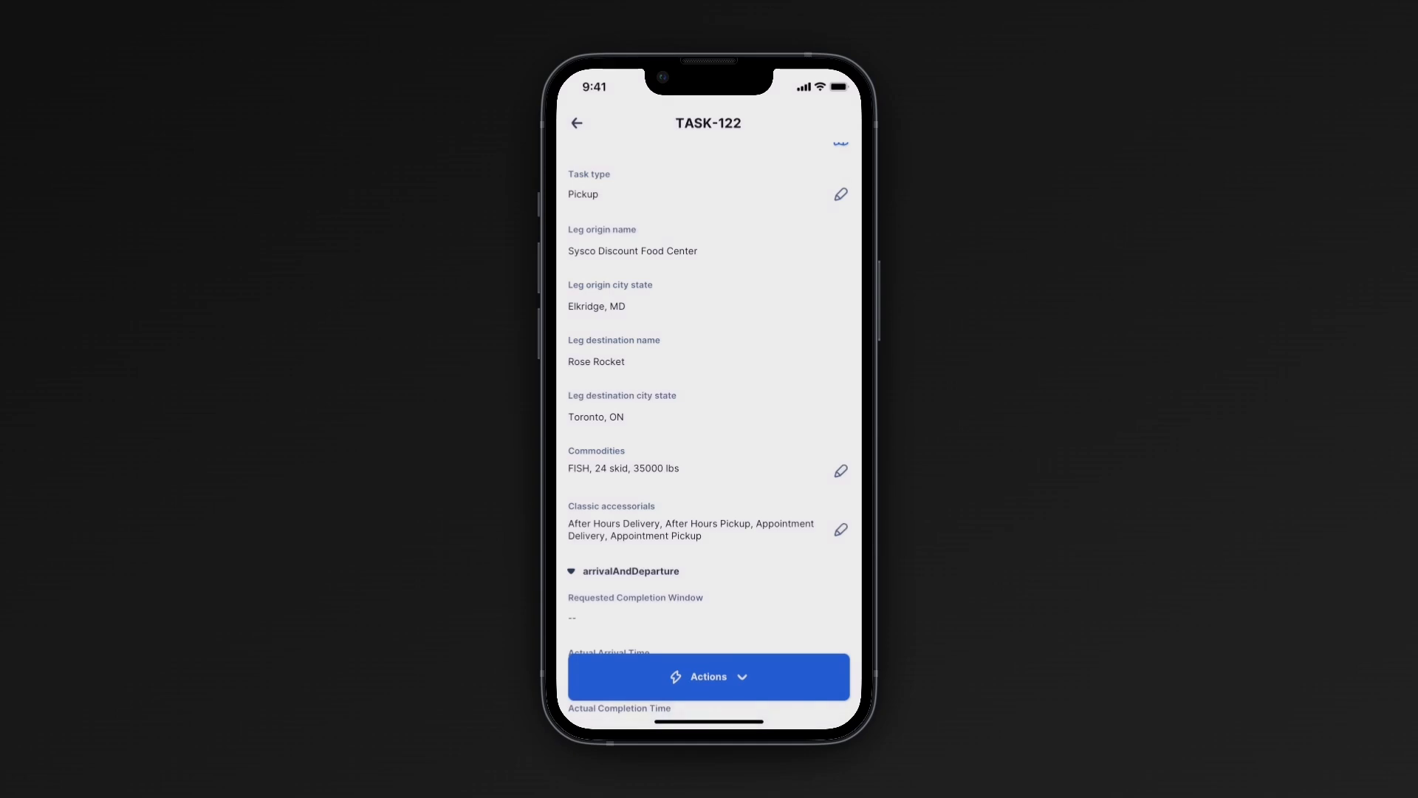
{"action": "scroll", "scroll_direction": "down", "scroll_amount": 3}
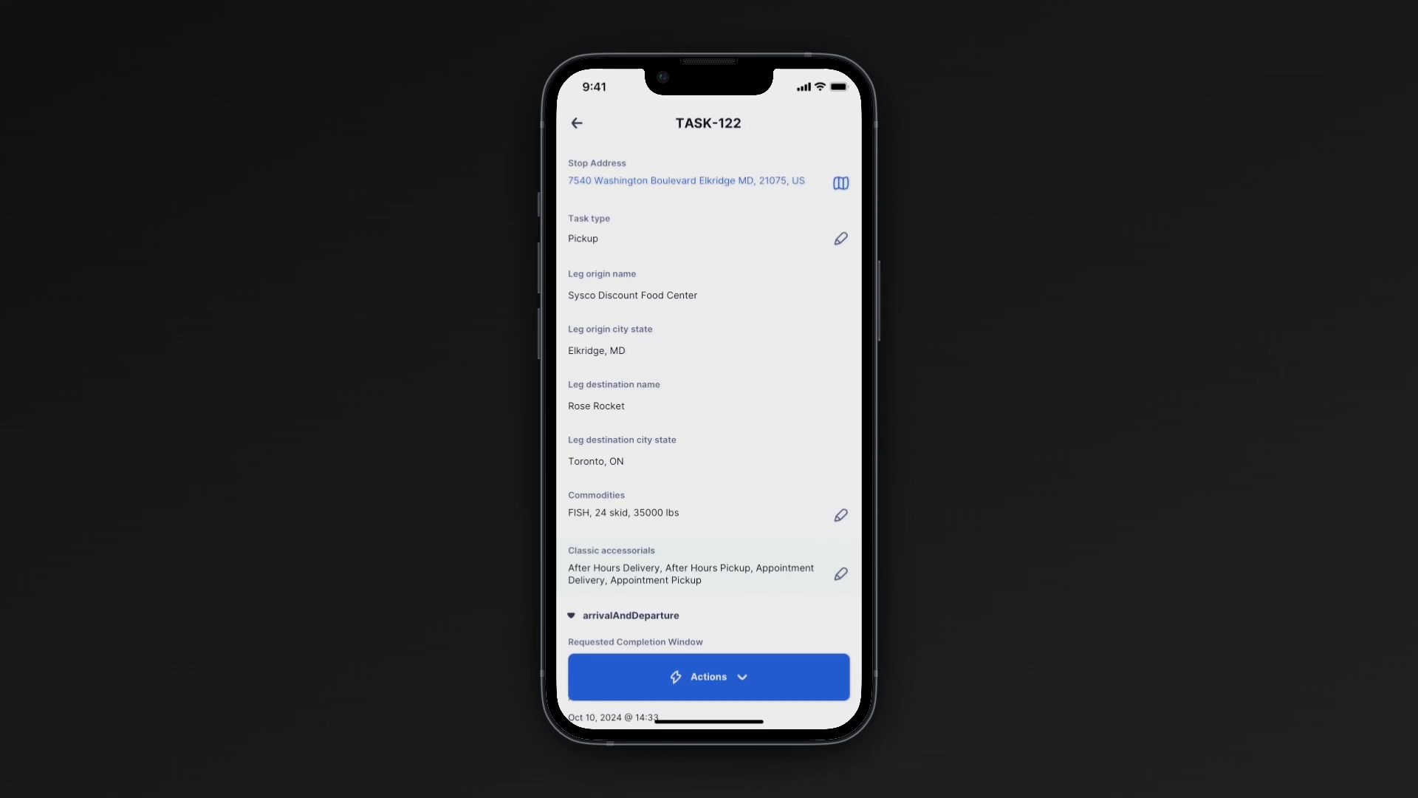
Step: Rename the FISH commodity's description to Steak (24 skid, 35000 lbs) and save
{"action": "left_click", "coordinate": [708, 675]}
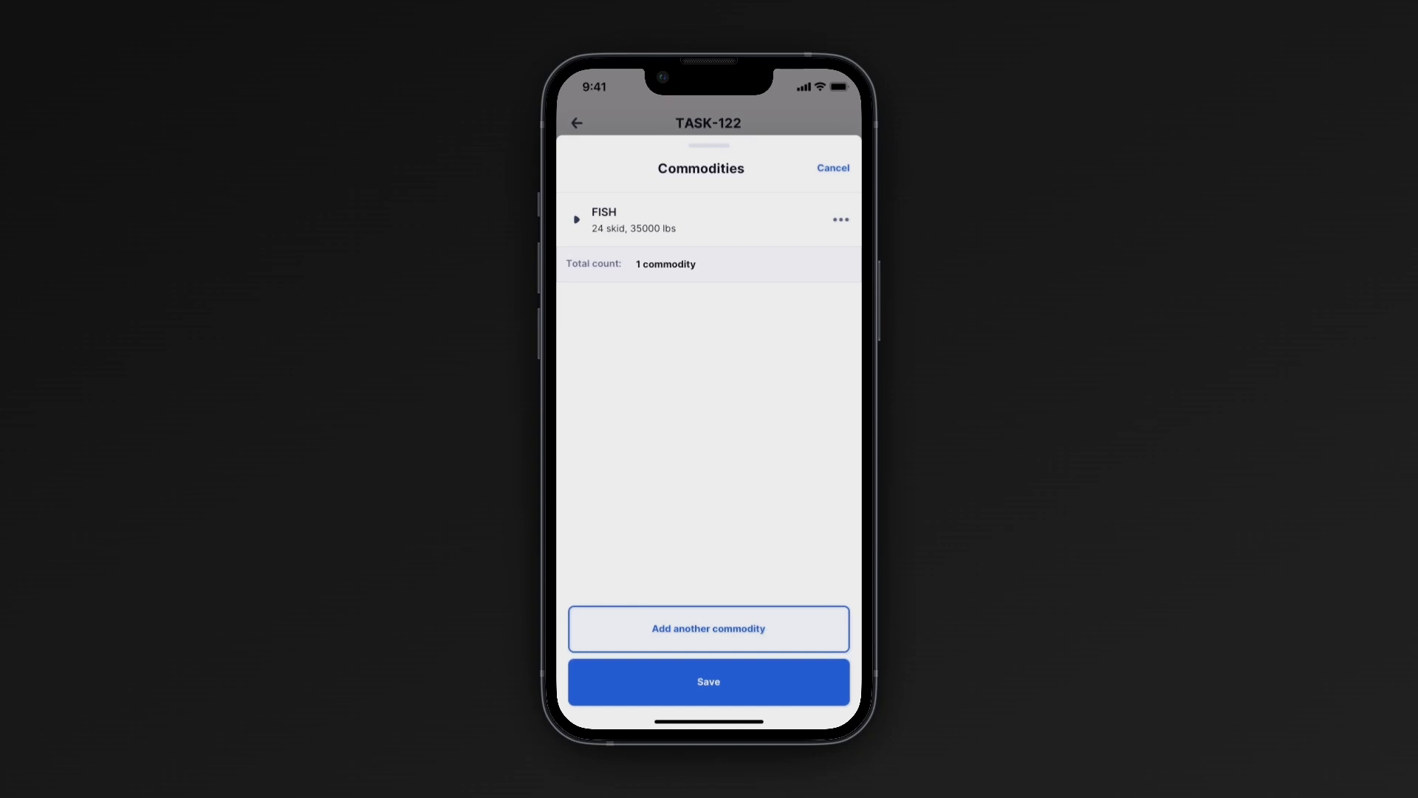
{"action": "left_click", "coordinate": [576, 219]}
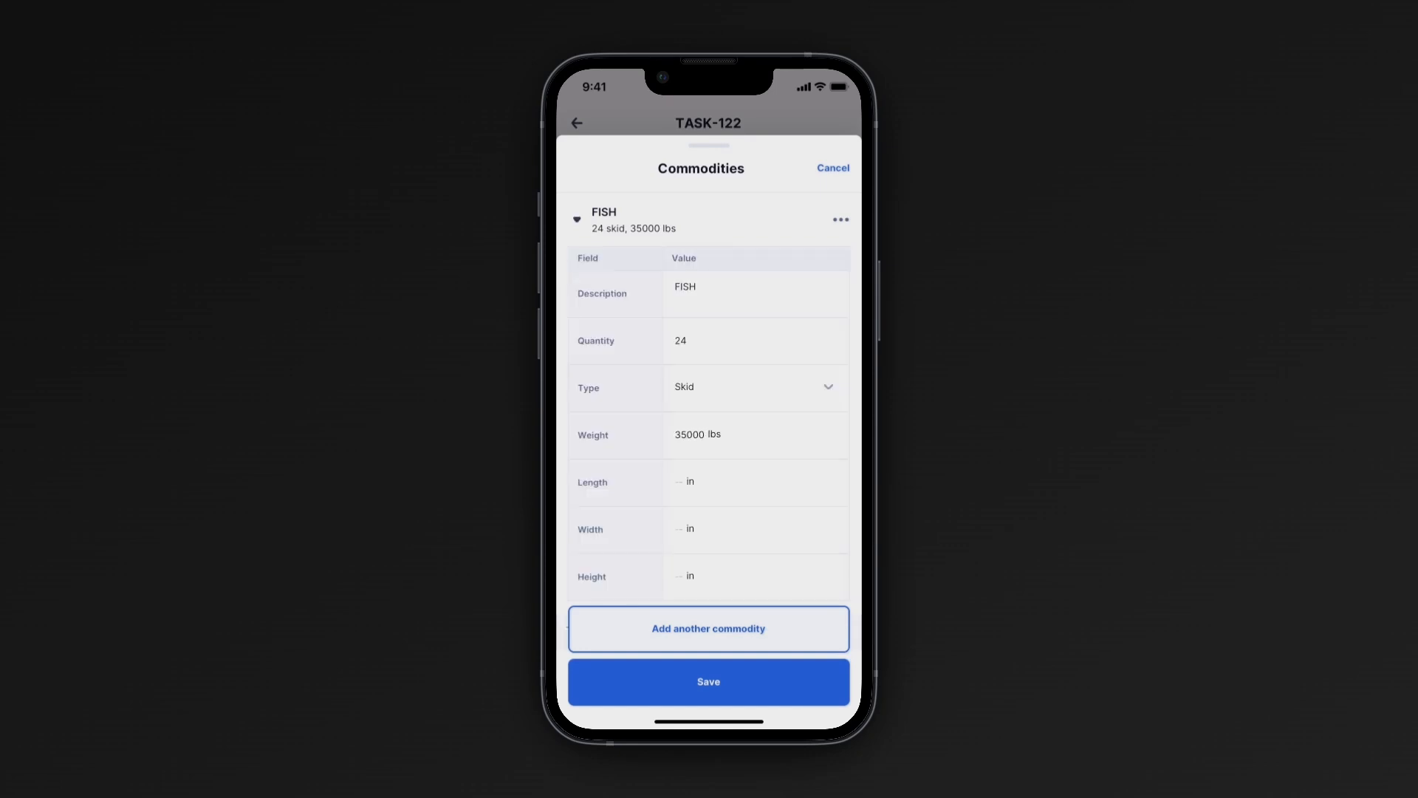
{"action": "left_click", "coordinate": [755, 293]}
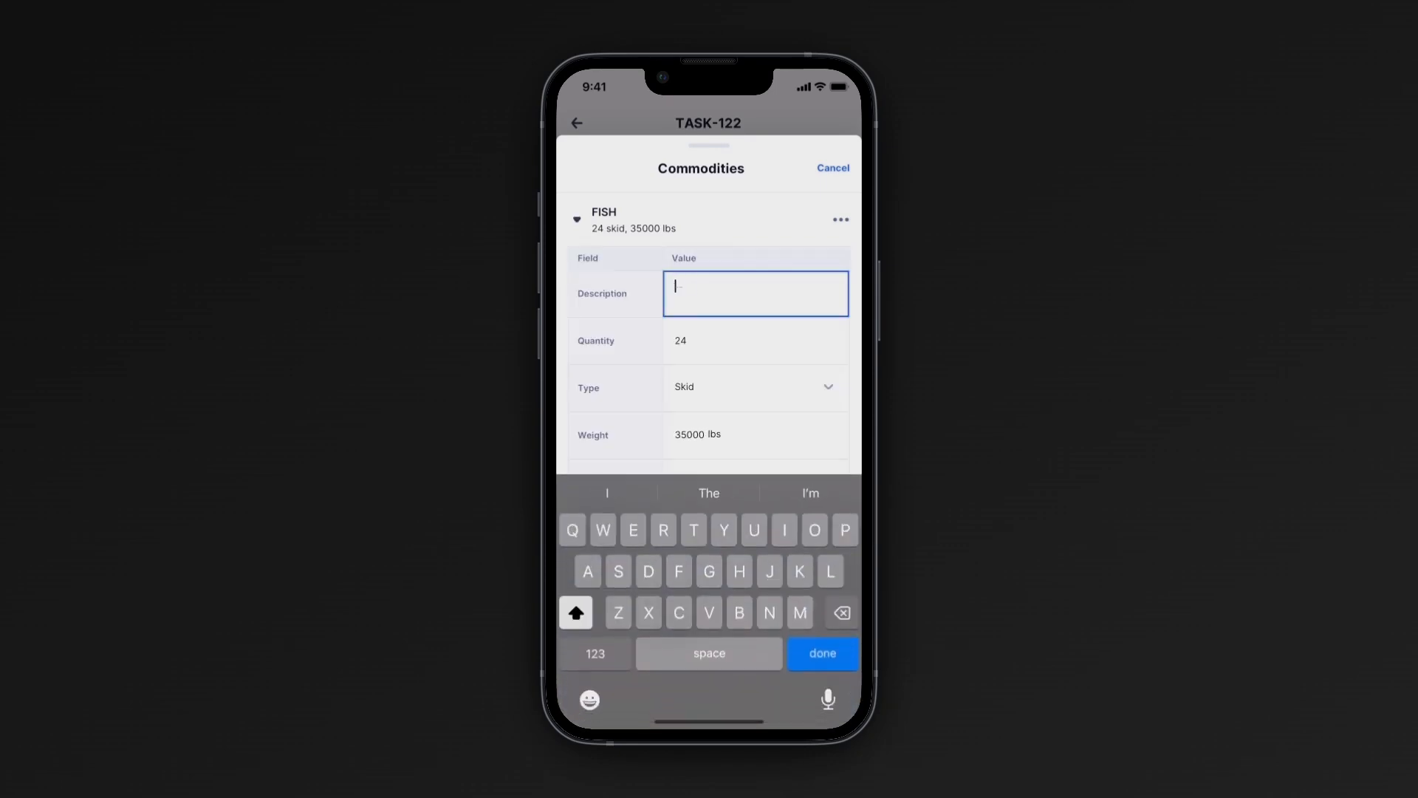
{"action": "type", "text": "Steak"}
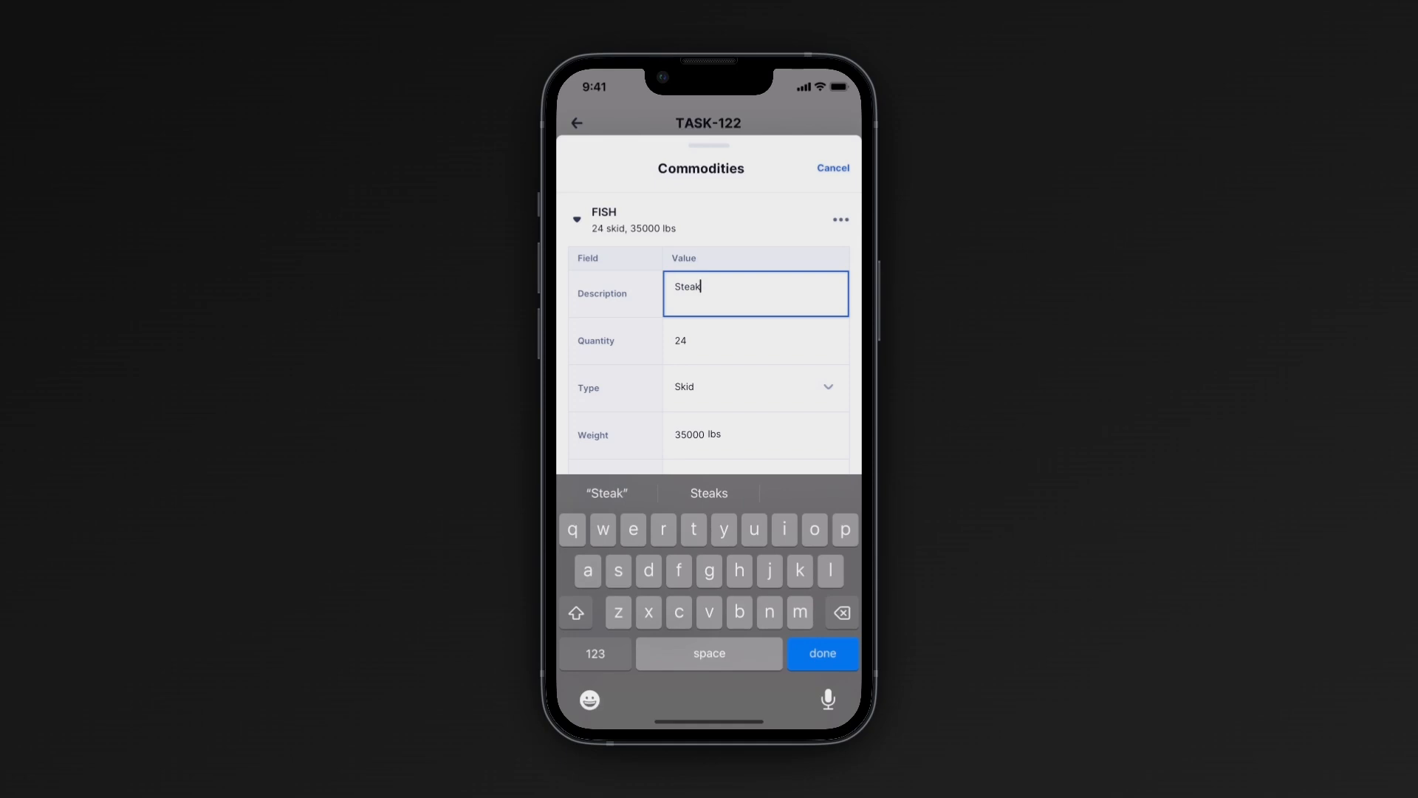
{"action": "left_click", "coordinate": [820, 653]}
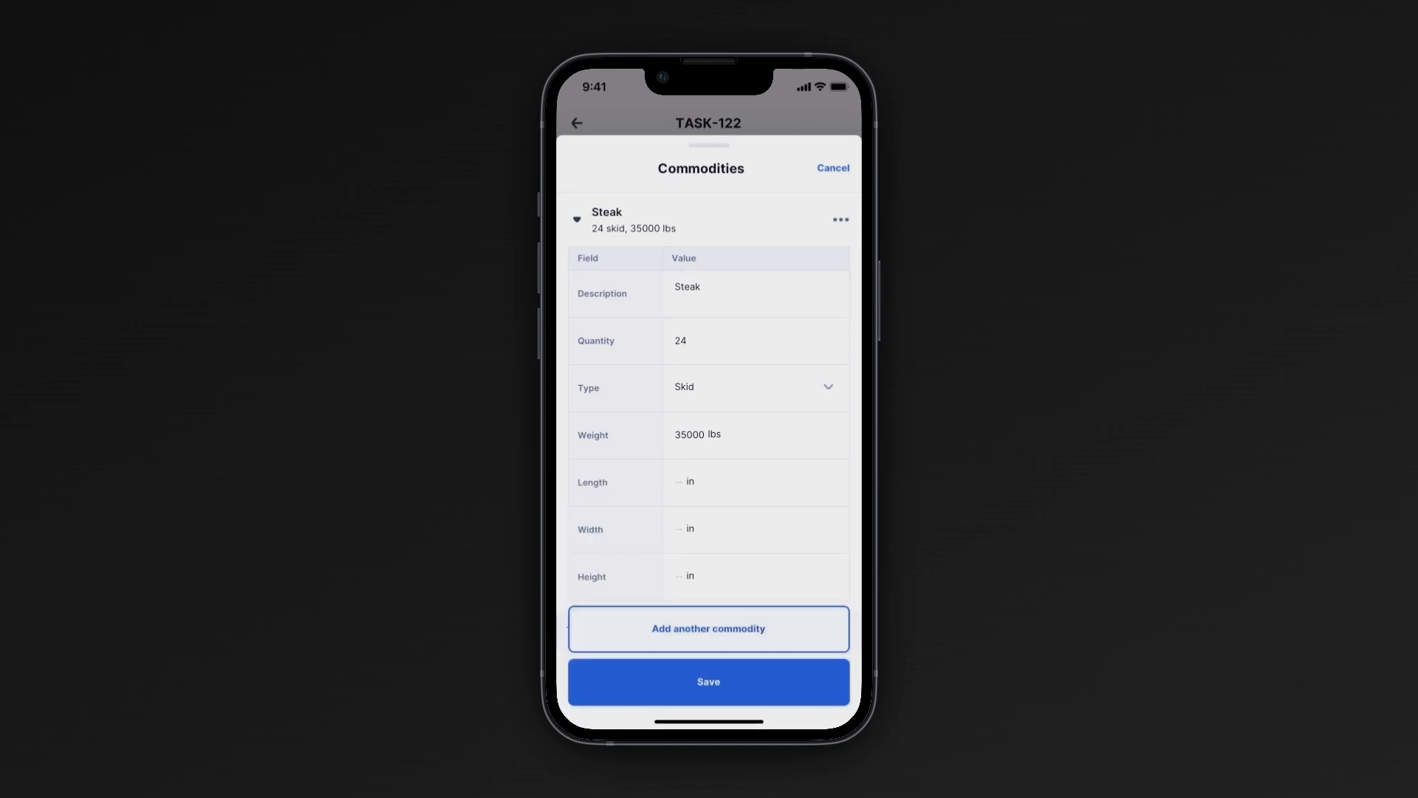
{"action": "left_click", "coordinate": [708, 681]}
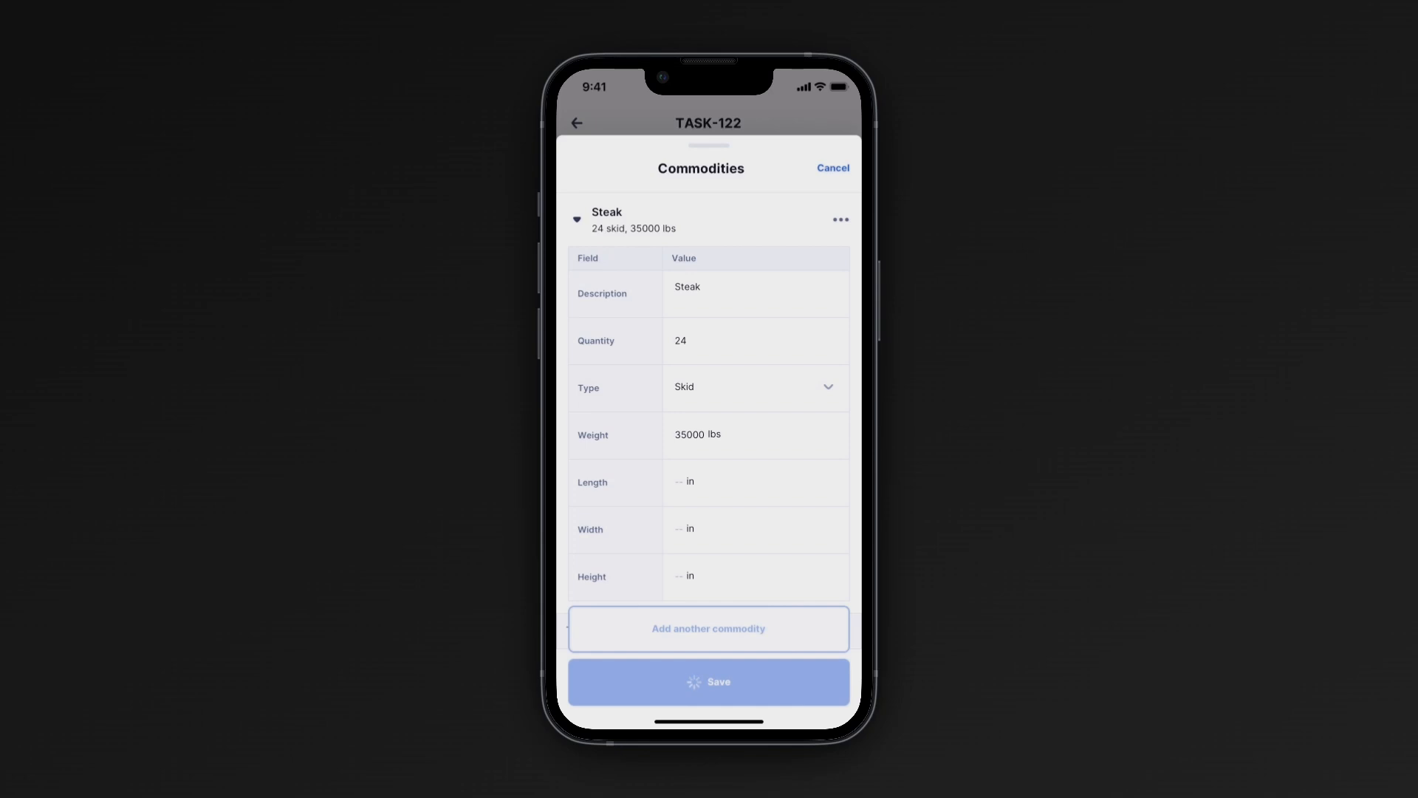
{"action": "left_click", "coordinate": [707, 681]}
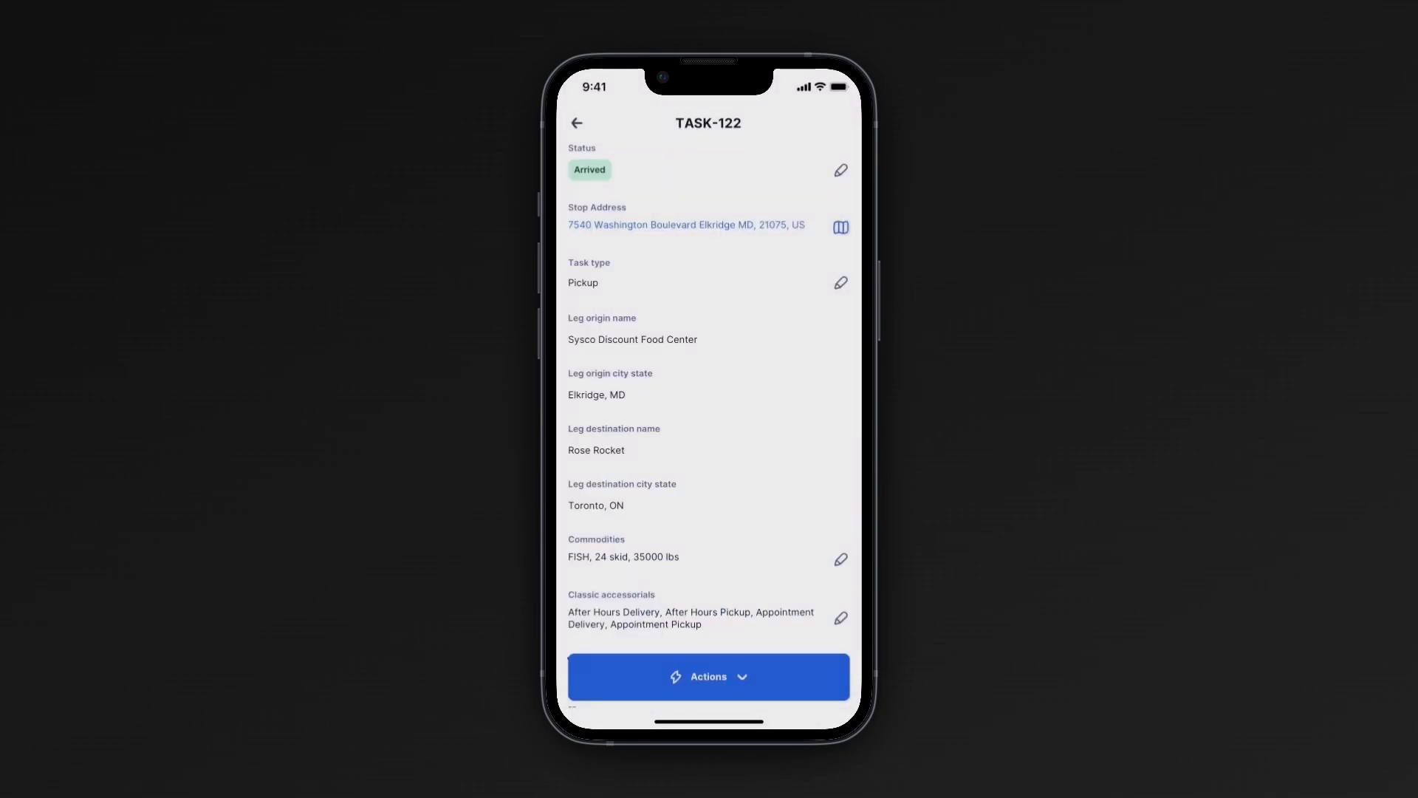
{"action": "scroll", "scroll_direction": "down", "scroll_amount": 3}
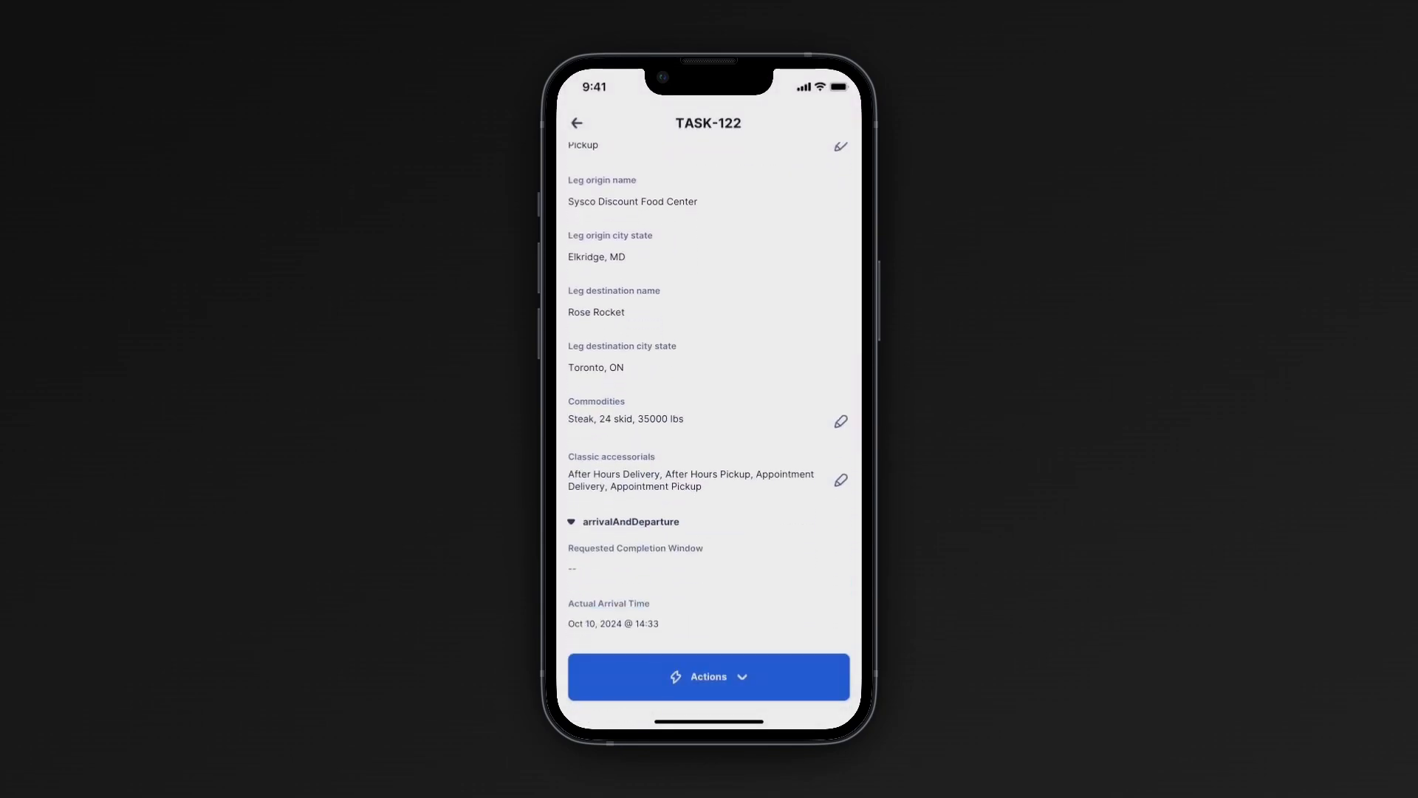
{"action": "scroll", "scroll_direction": "down", "scroll_amount": 3}
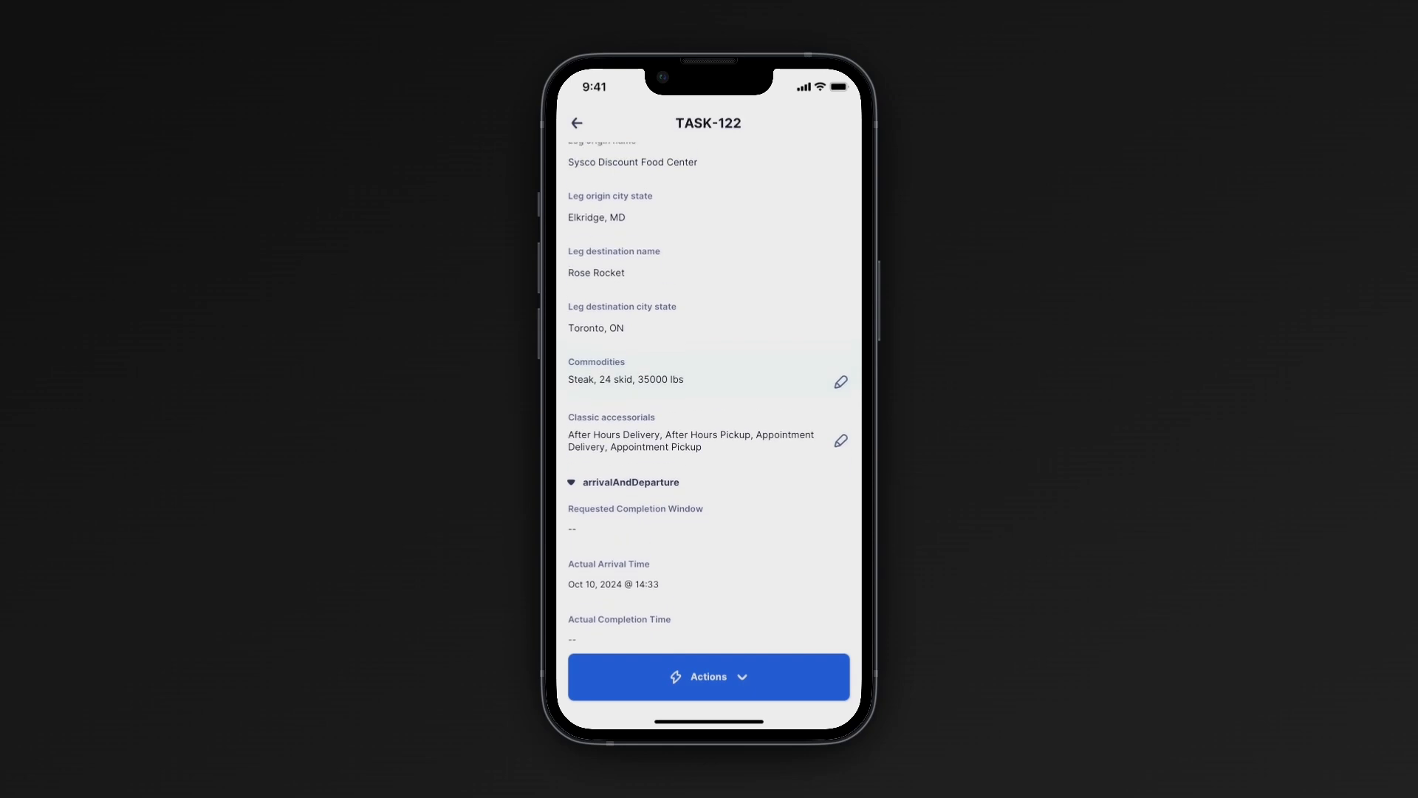
{"action": "scroll", "scroll_direction": "down", "scroll_amount": 3}
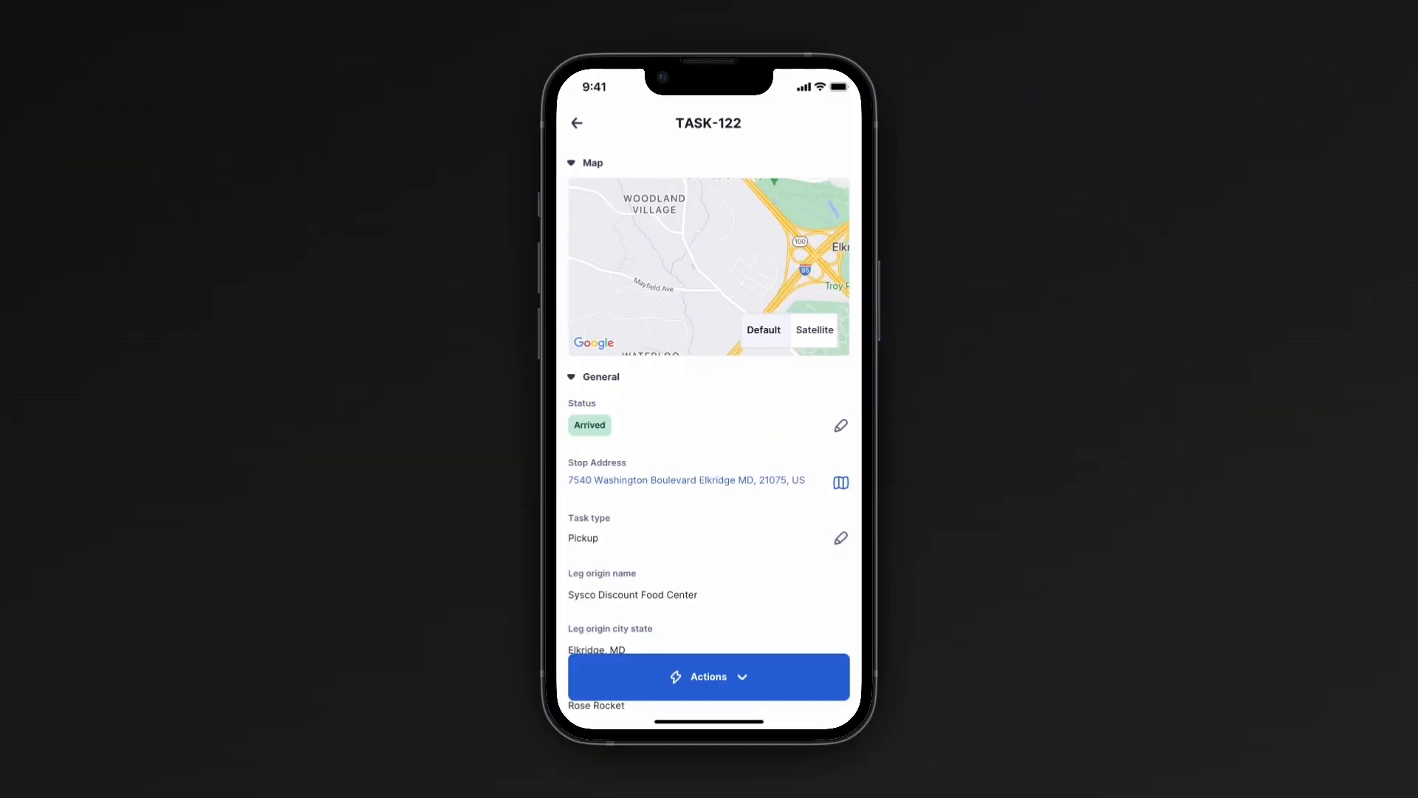
Step: Scan and attach a POD page as proof of completion for the Steak pickup
{"action": "left_click", "coordinate": [708, 675]}
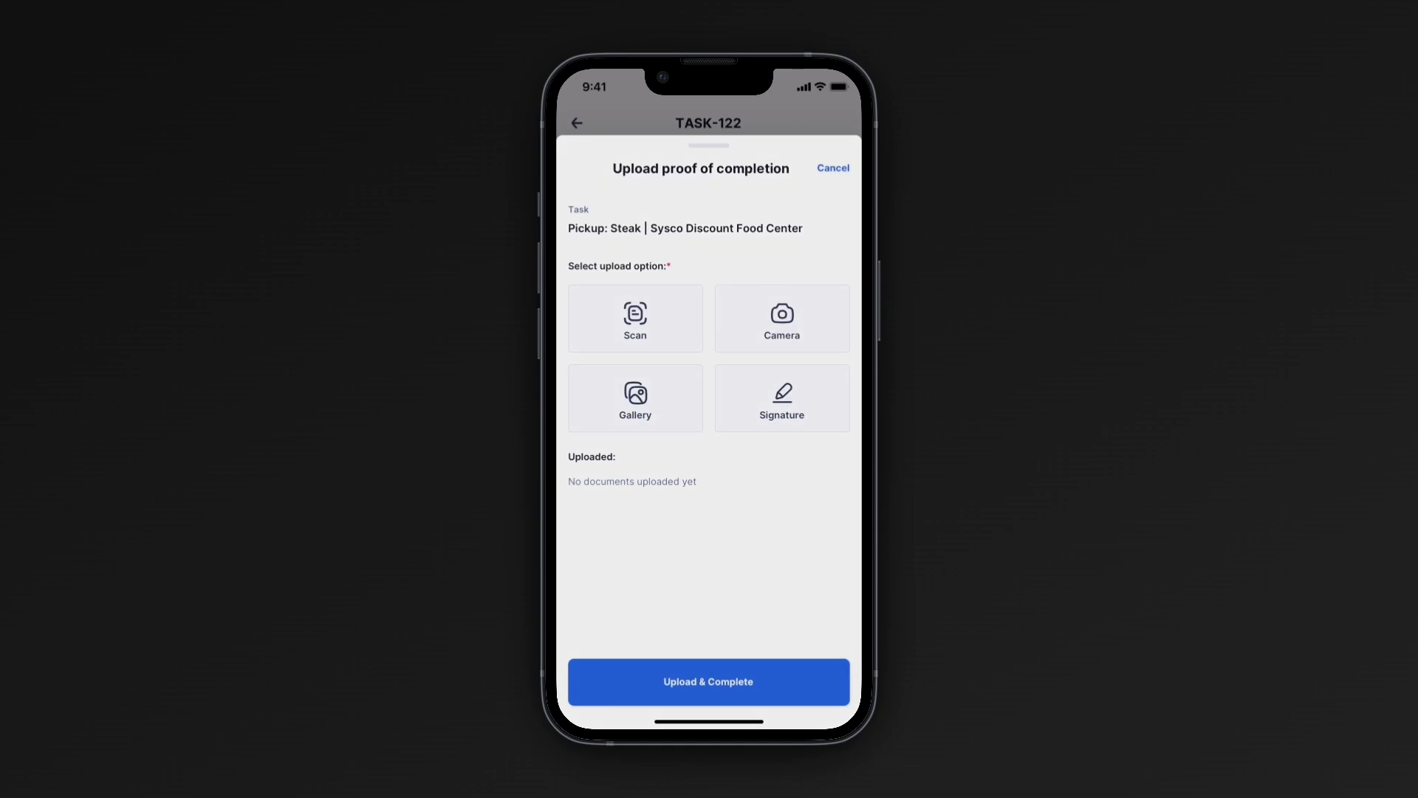
{"action": "left_click", "coordinate": [634, 317]}
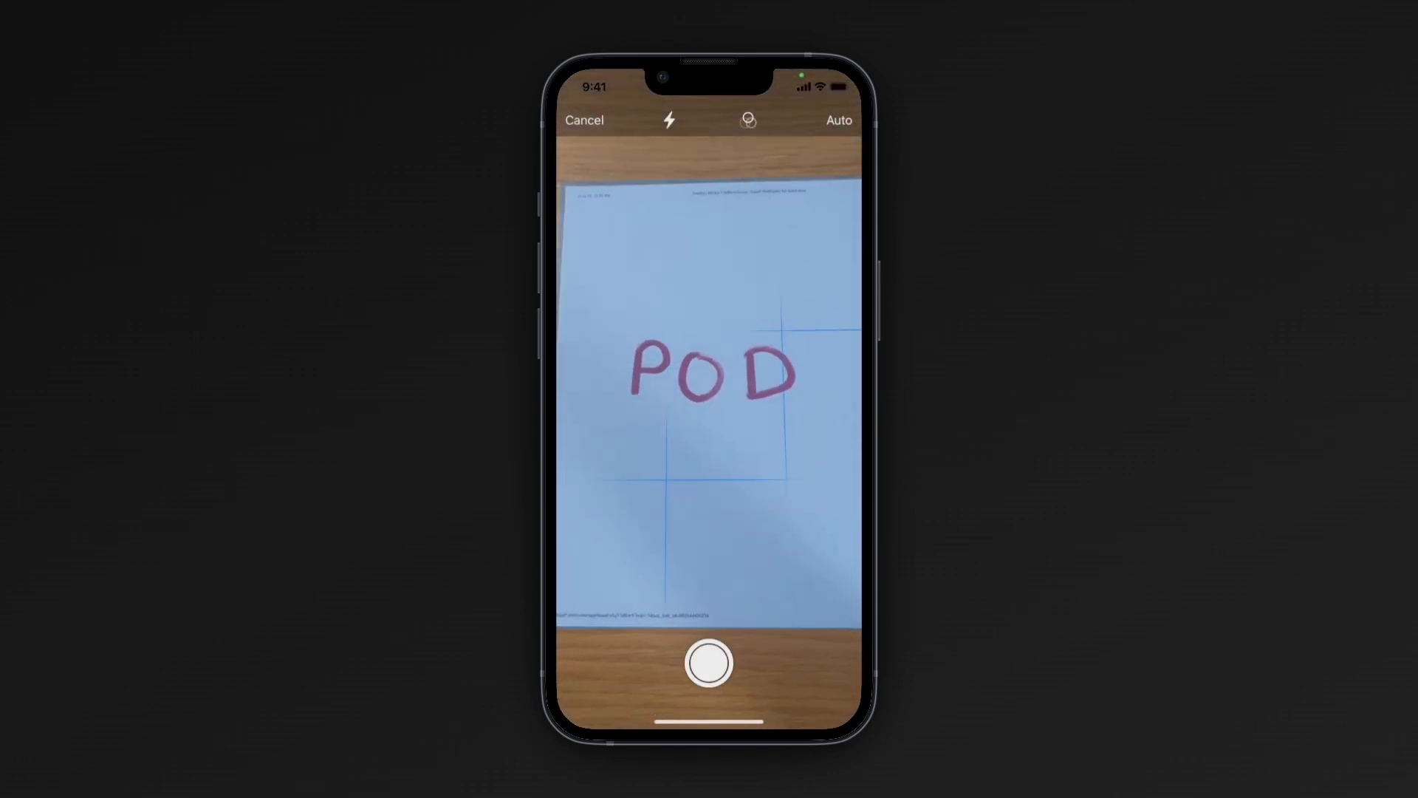
{"action": "left_click", "coordinate": [708, 662]}
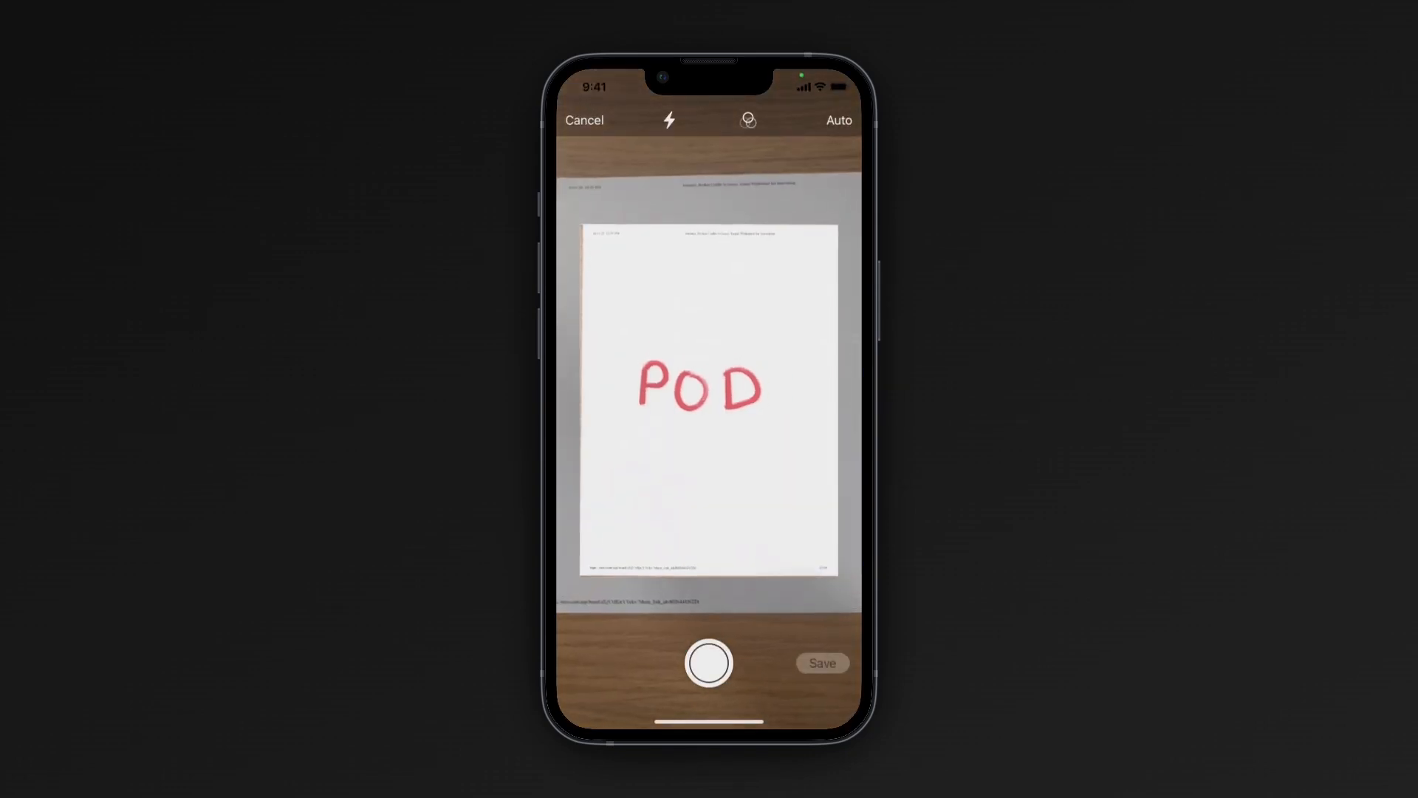
{"action": "left_click", "coordinate": [708, 663]}
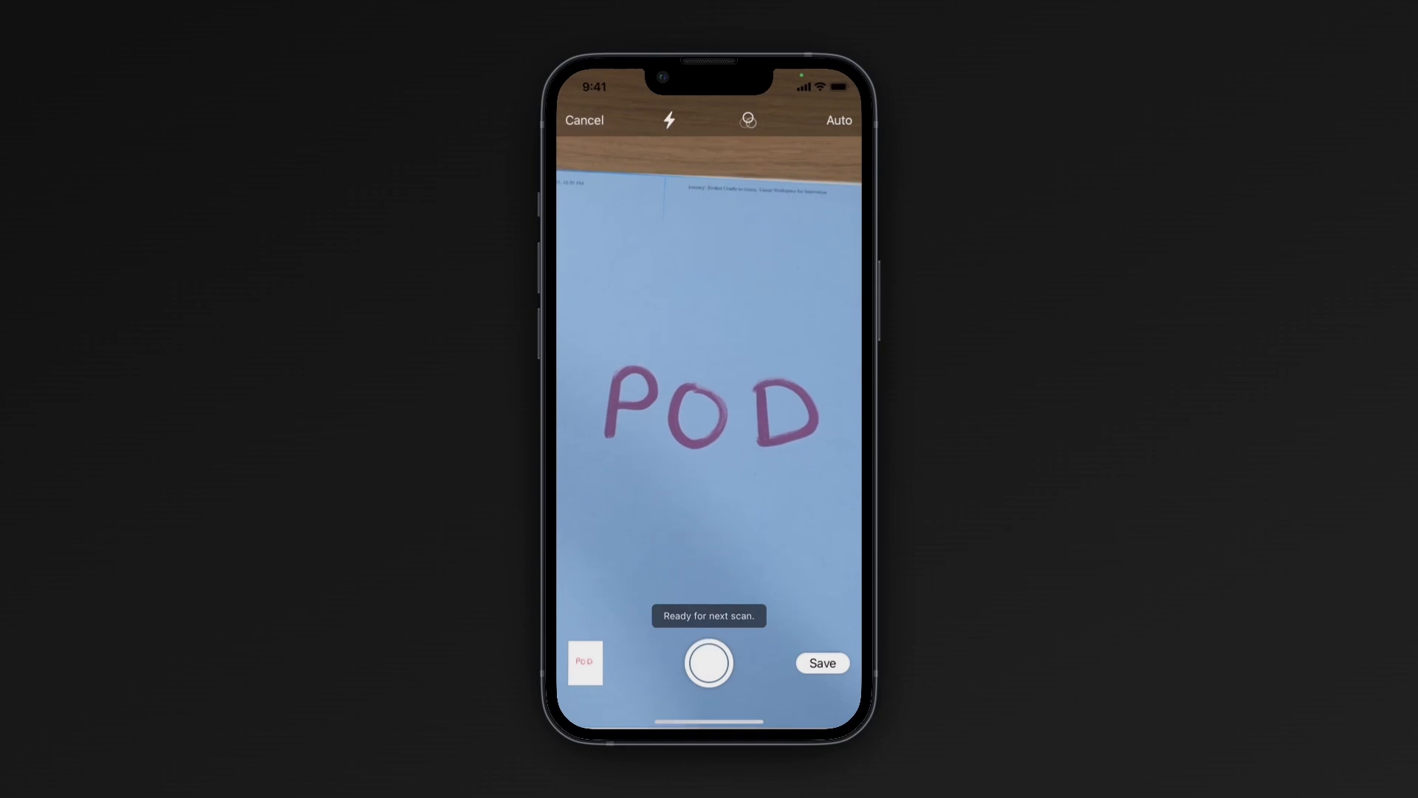
{"action": "left_click", "coordinate": [819, 662]}
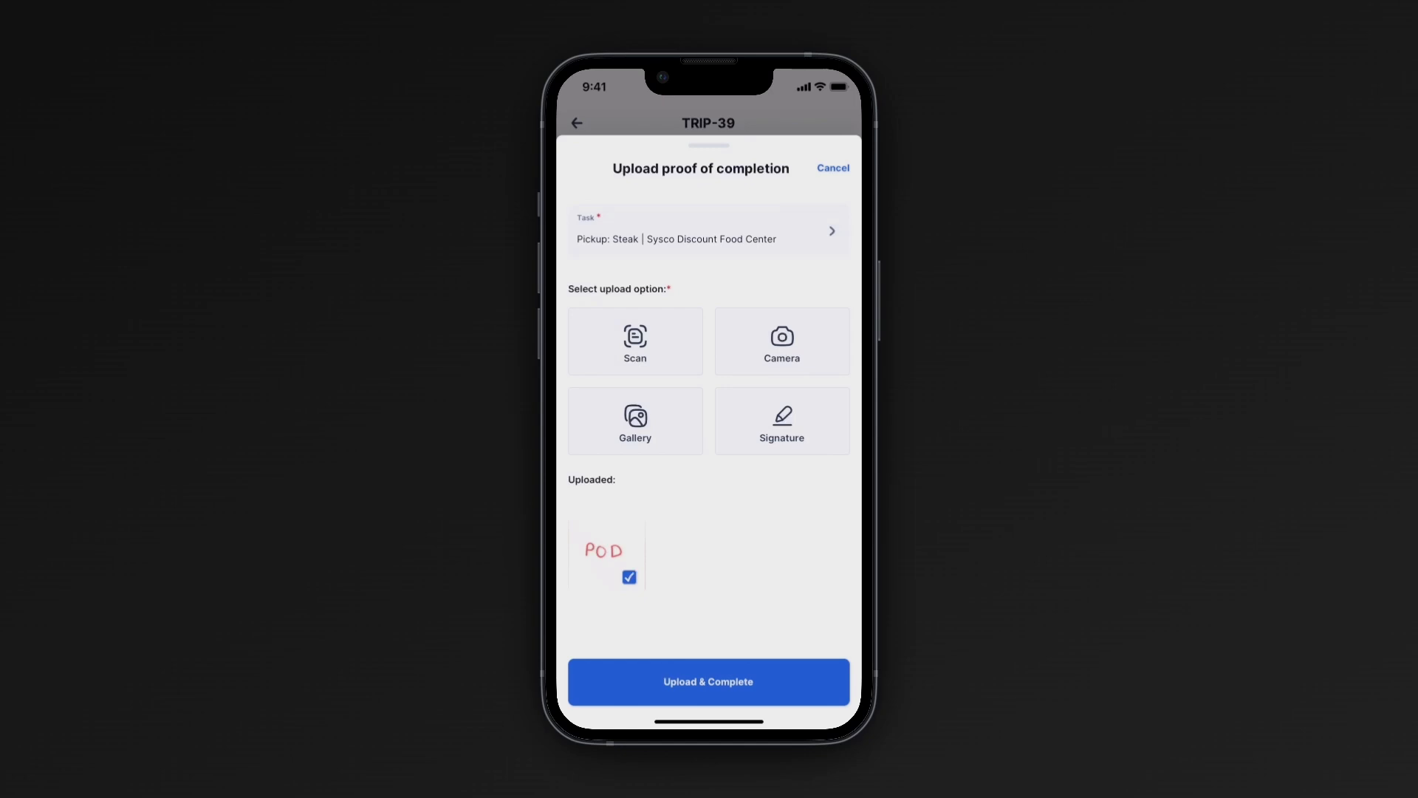
Step: Upload the POD and mark the pickup task Complete on TRIP-39
{"action": "left_click", "coordinate": [707, 681]}
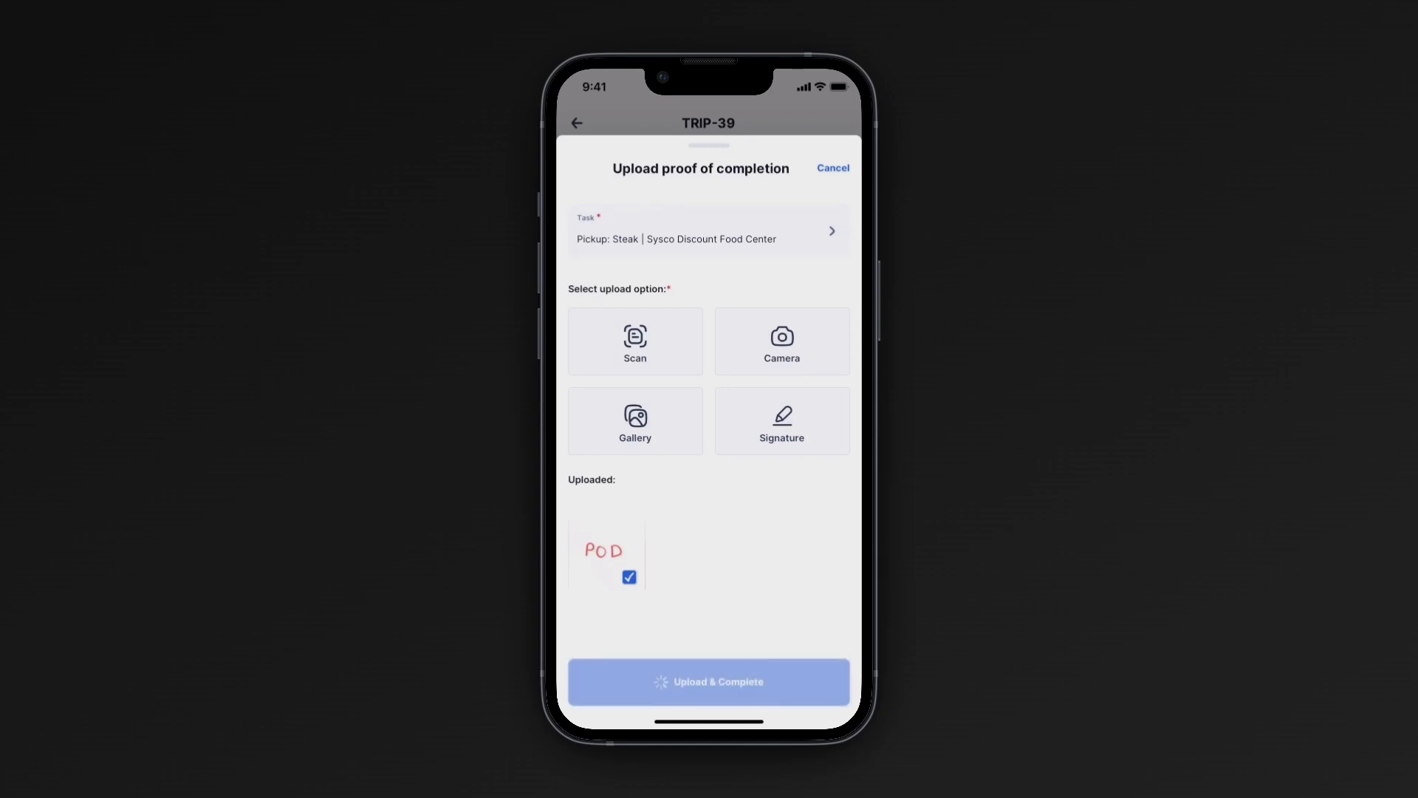
{"action": "left_click", "coordinate": [708, 681]}
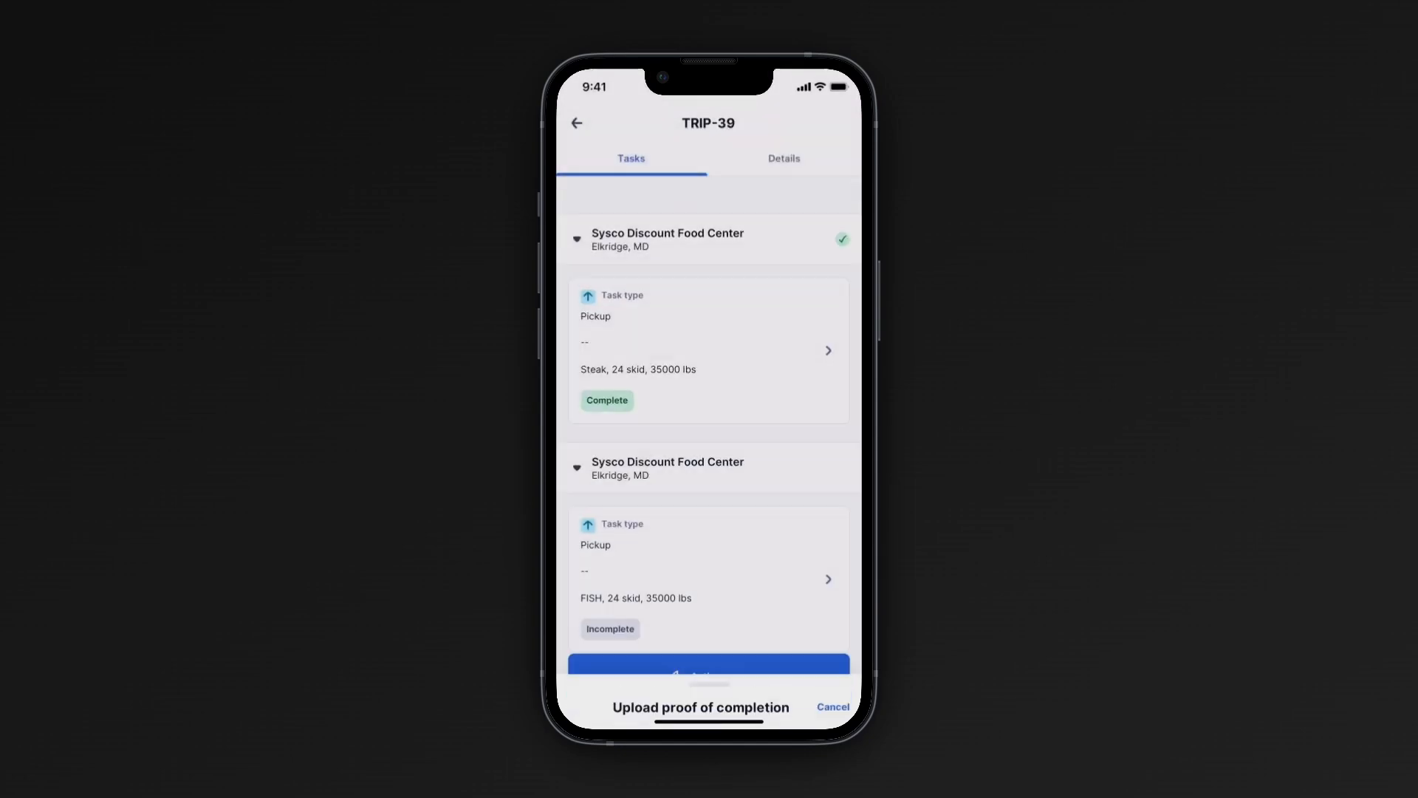